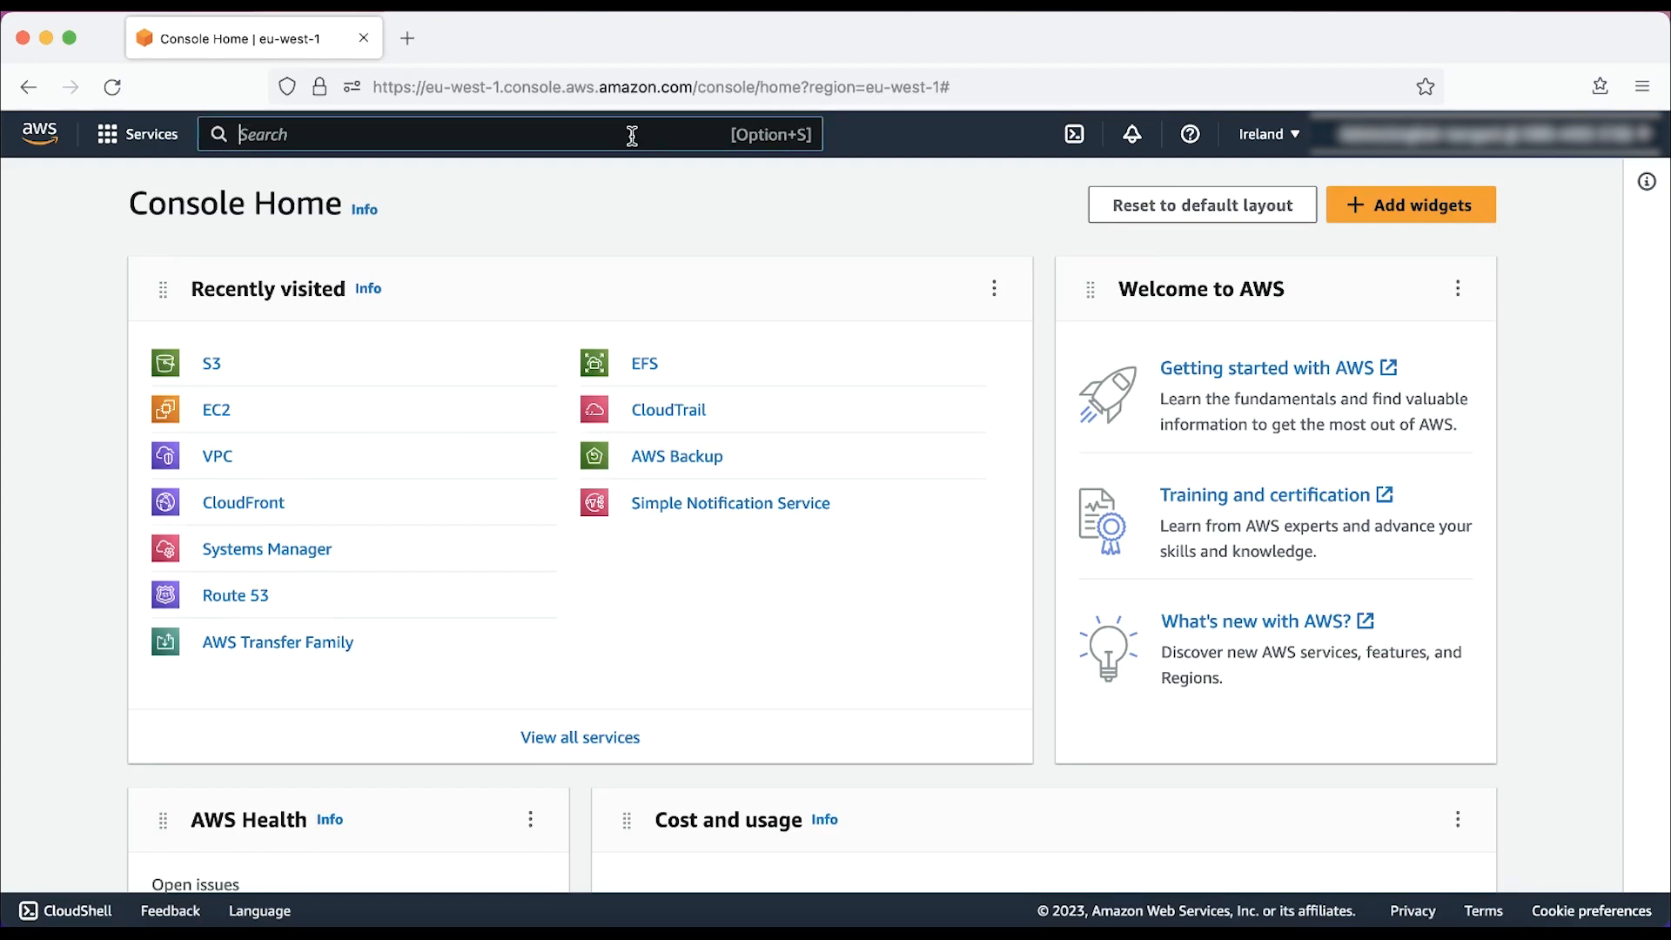
Reach the EC2 dashboard in the Ireland region by searching 'ec2'
{"action": "type", "text": "ec2"}
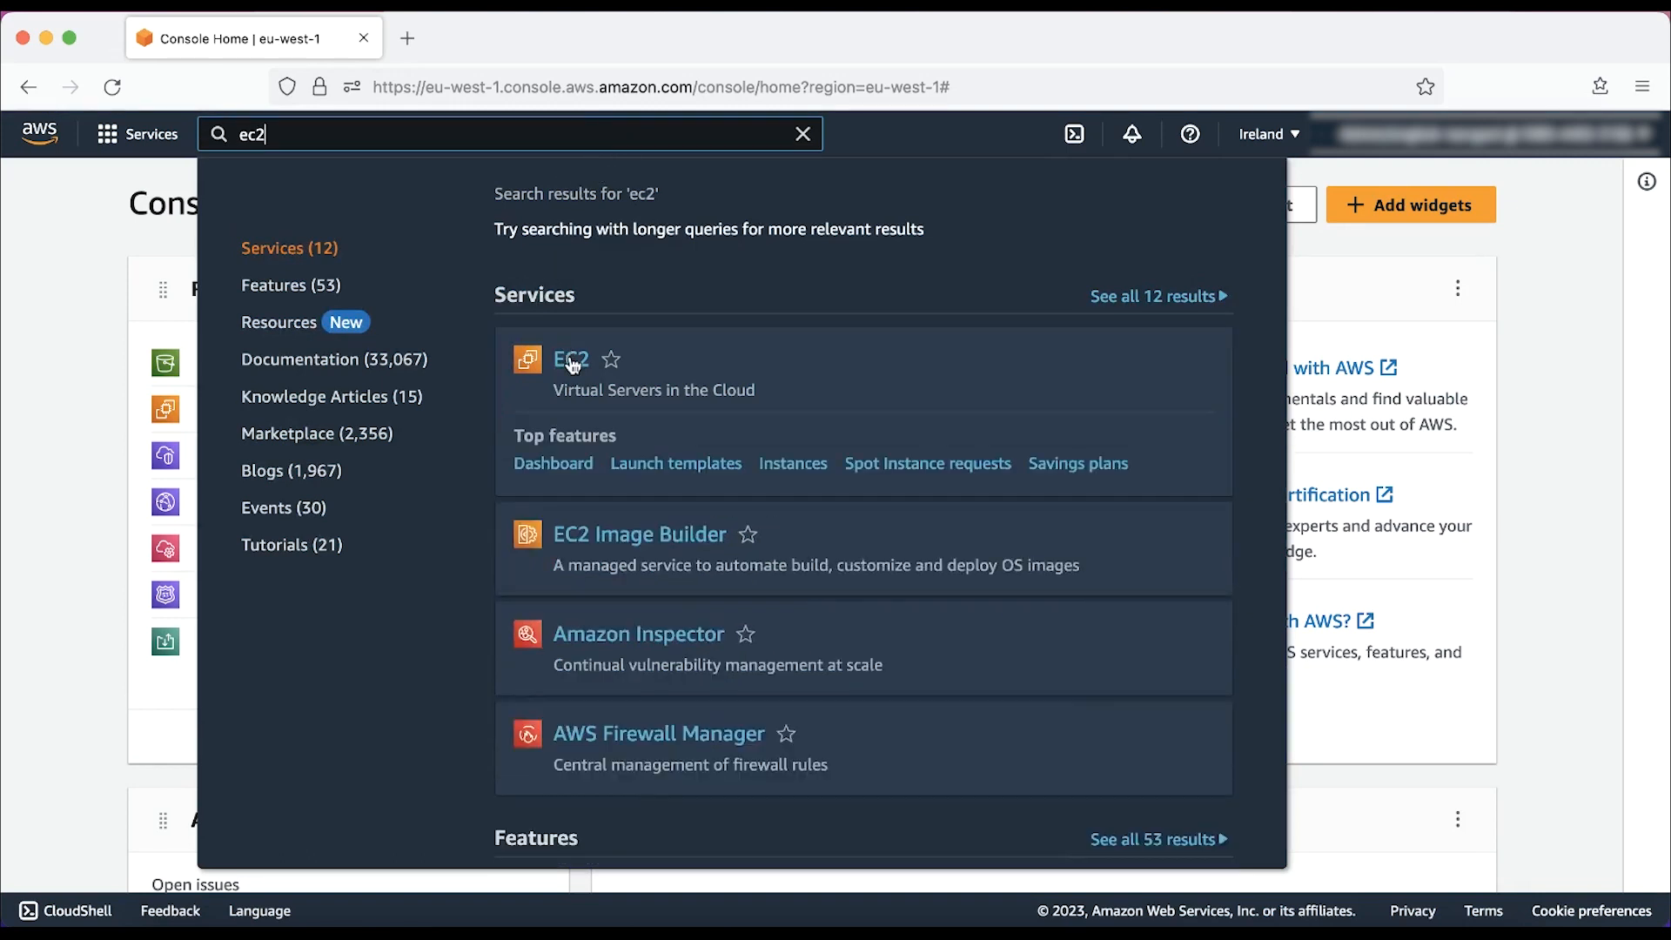
{"action": "left_click", "coordinate": [571, 359]}
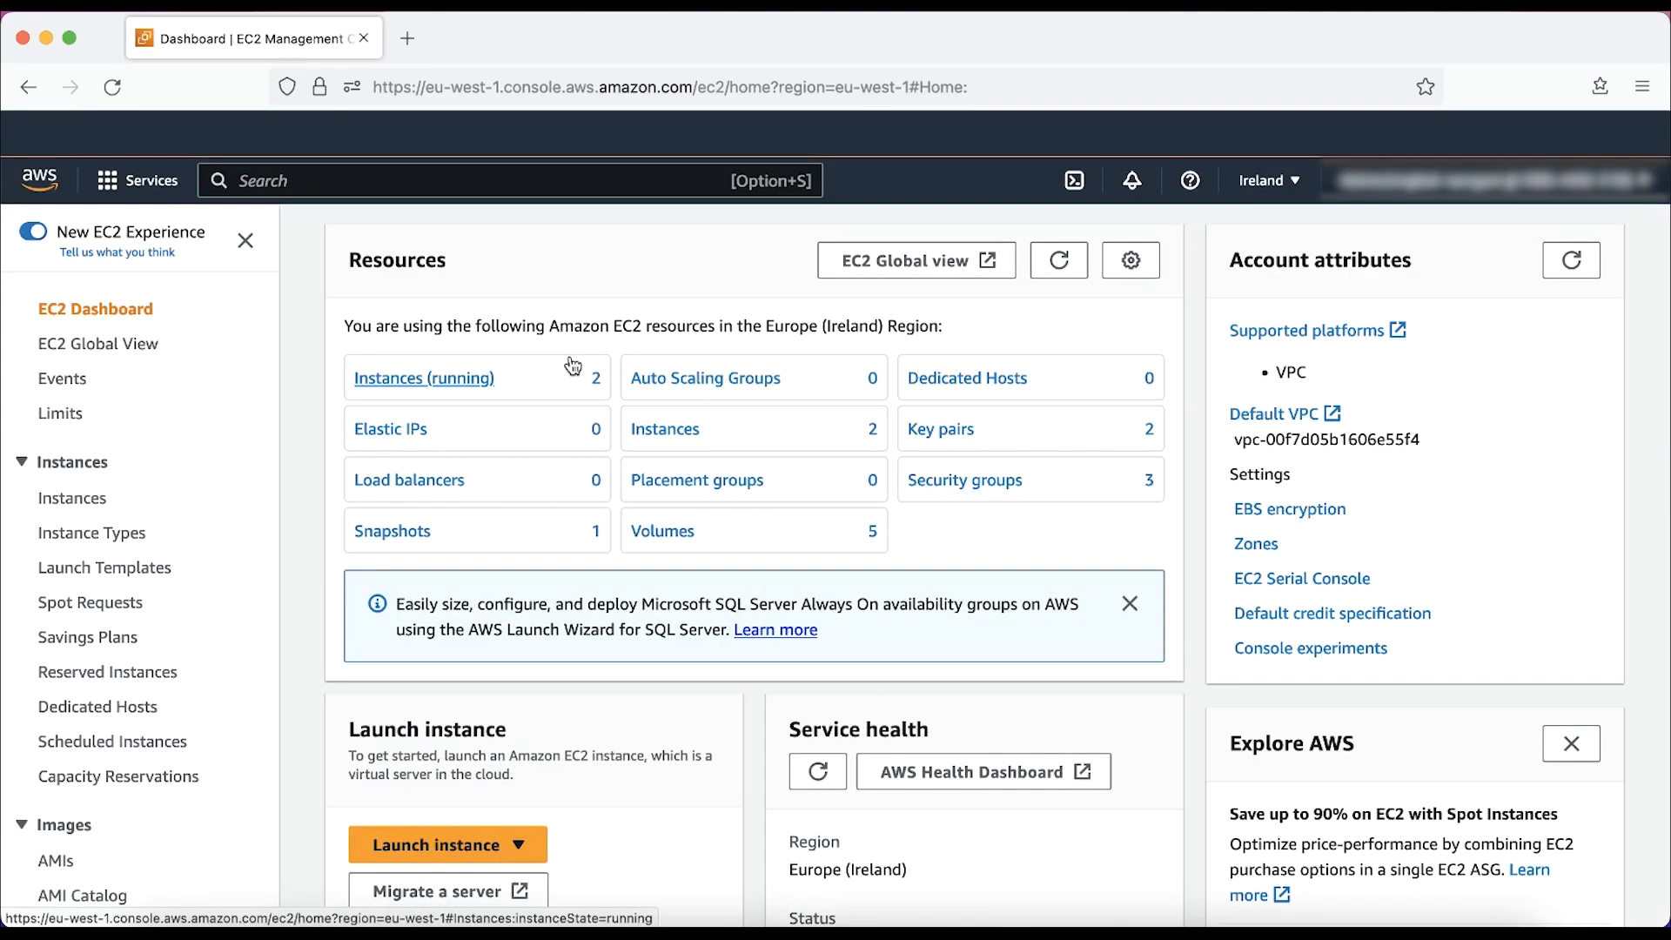
{"action": "scroll", "scroll_direction": "down", "scroll_amount": 3}
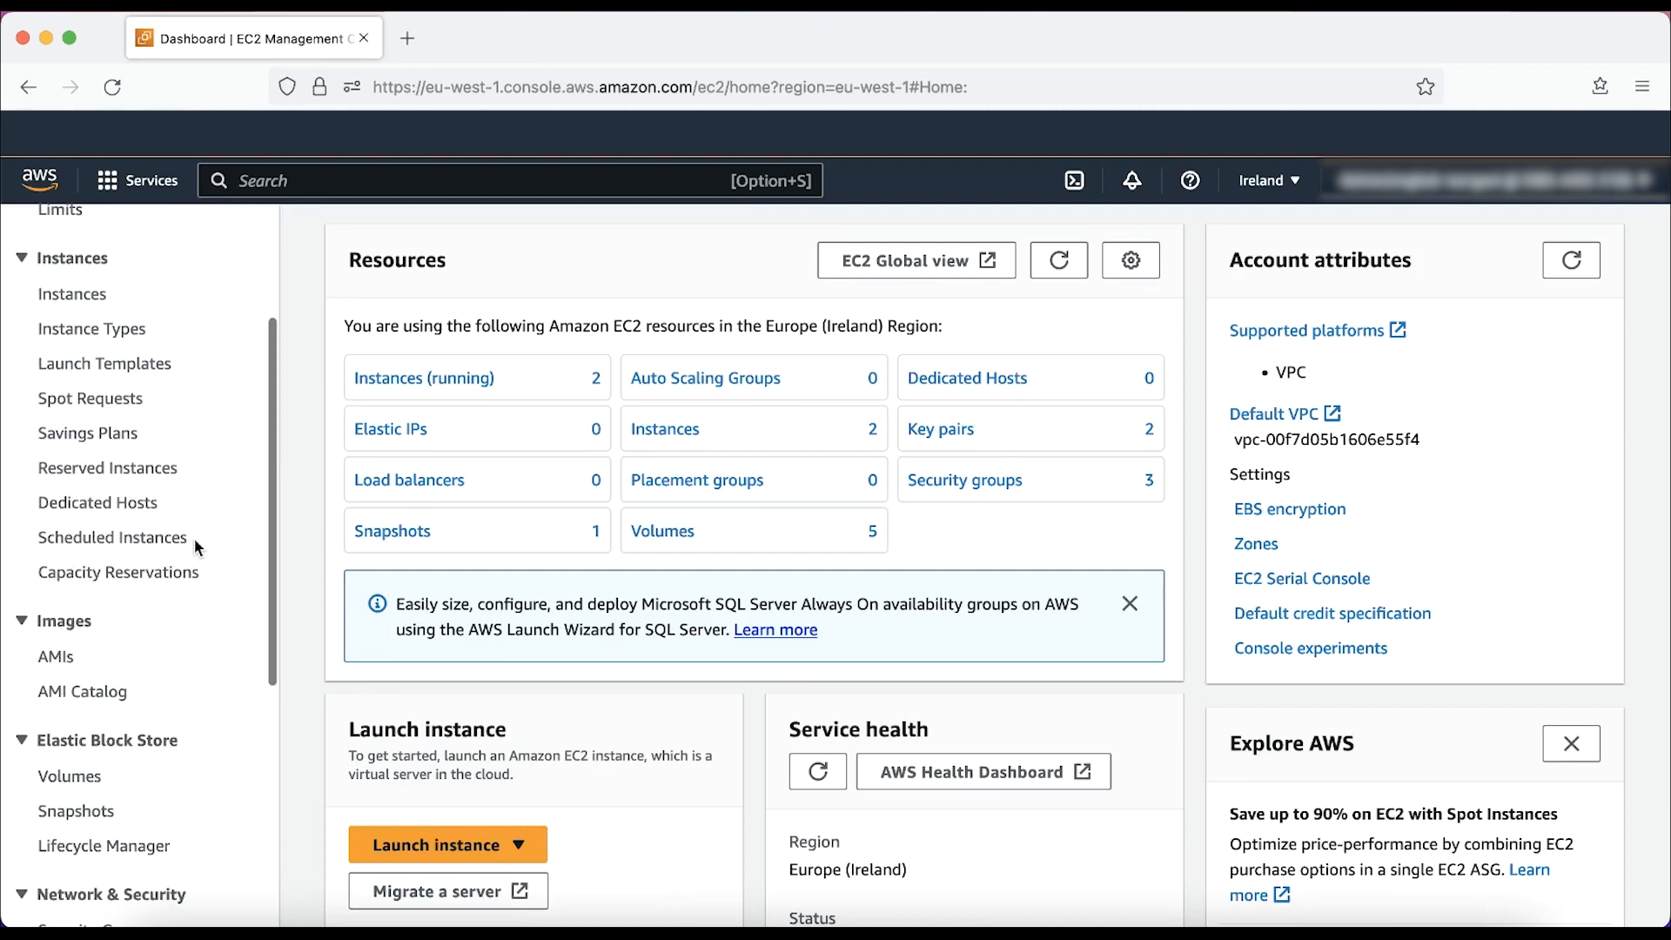
Create a snapshot of the available 10 GiB gp2 volume vol-00bbaea41fe335356 from the Volumes list
{"action": "left_click", "coordinate": [70, 774]}
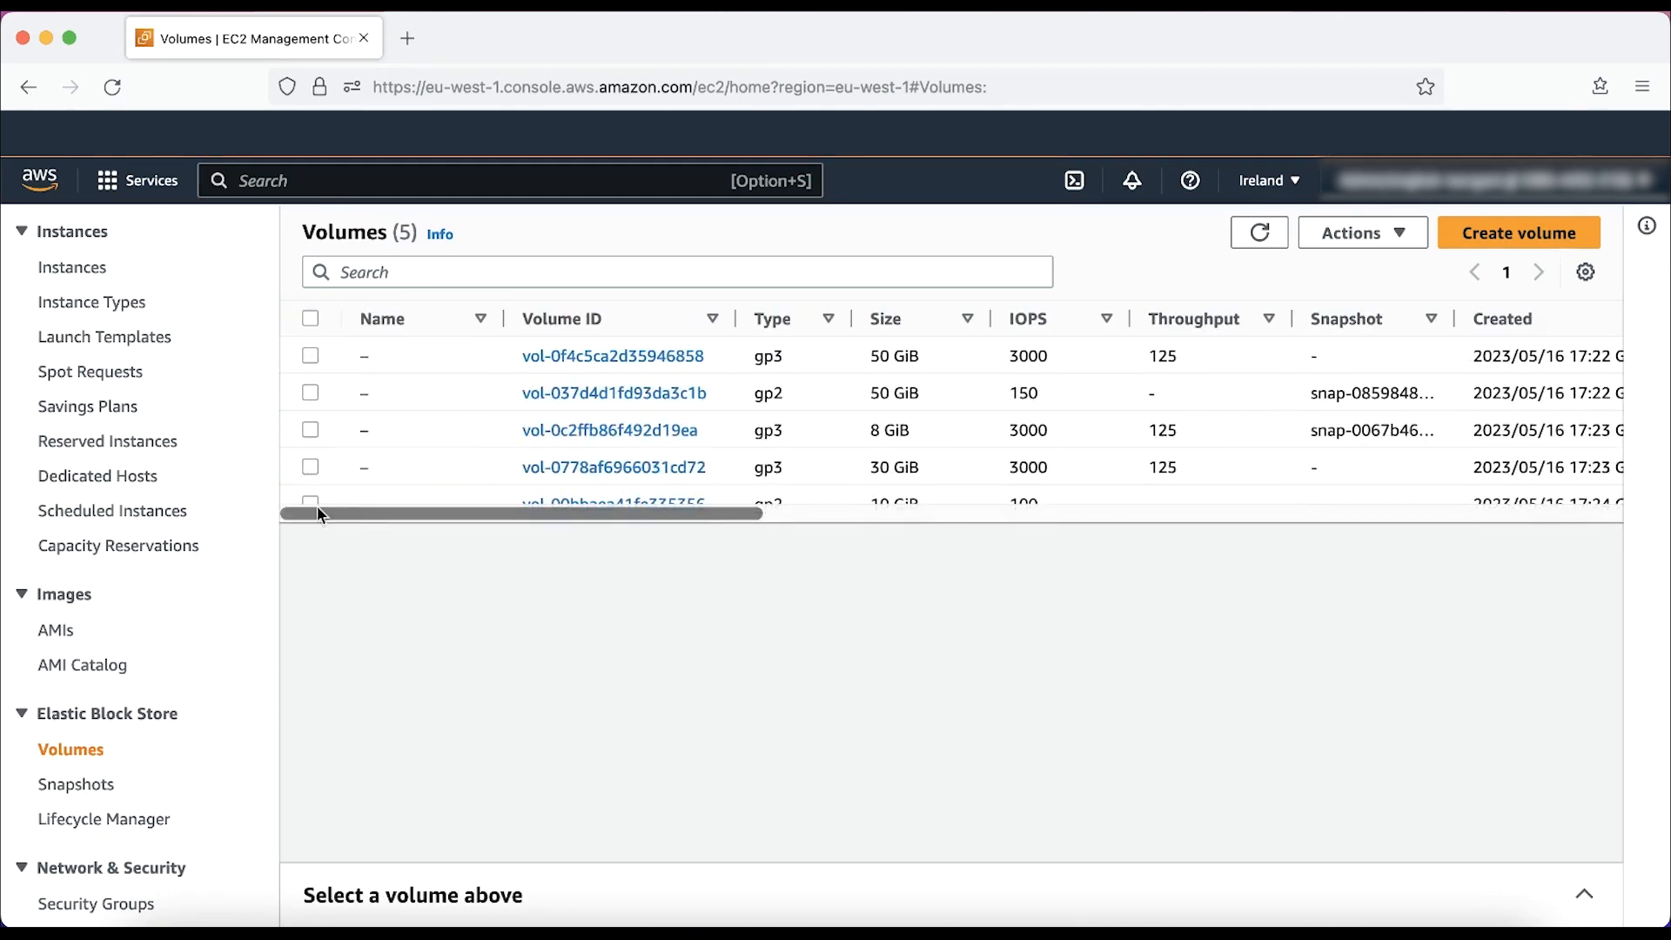
{"action": "left_click", "coordinate": [310, 504]}
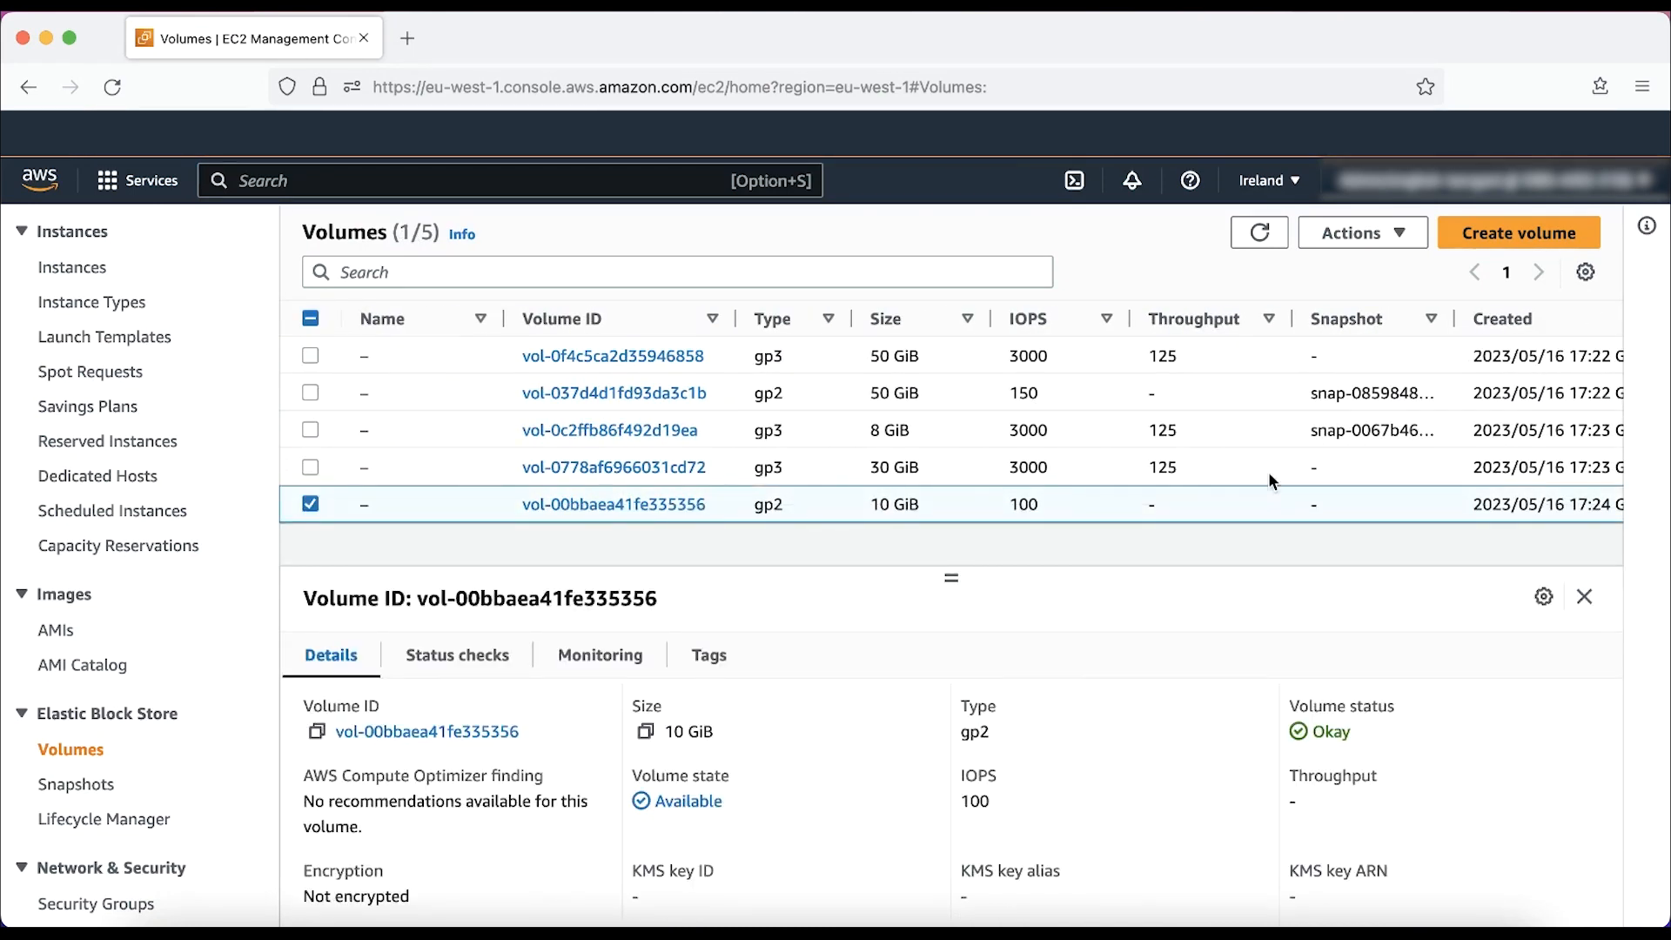
{"action": "left_click", "coordinate": [1362, 231]}
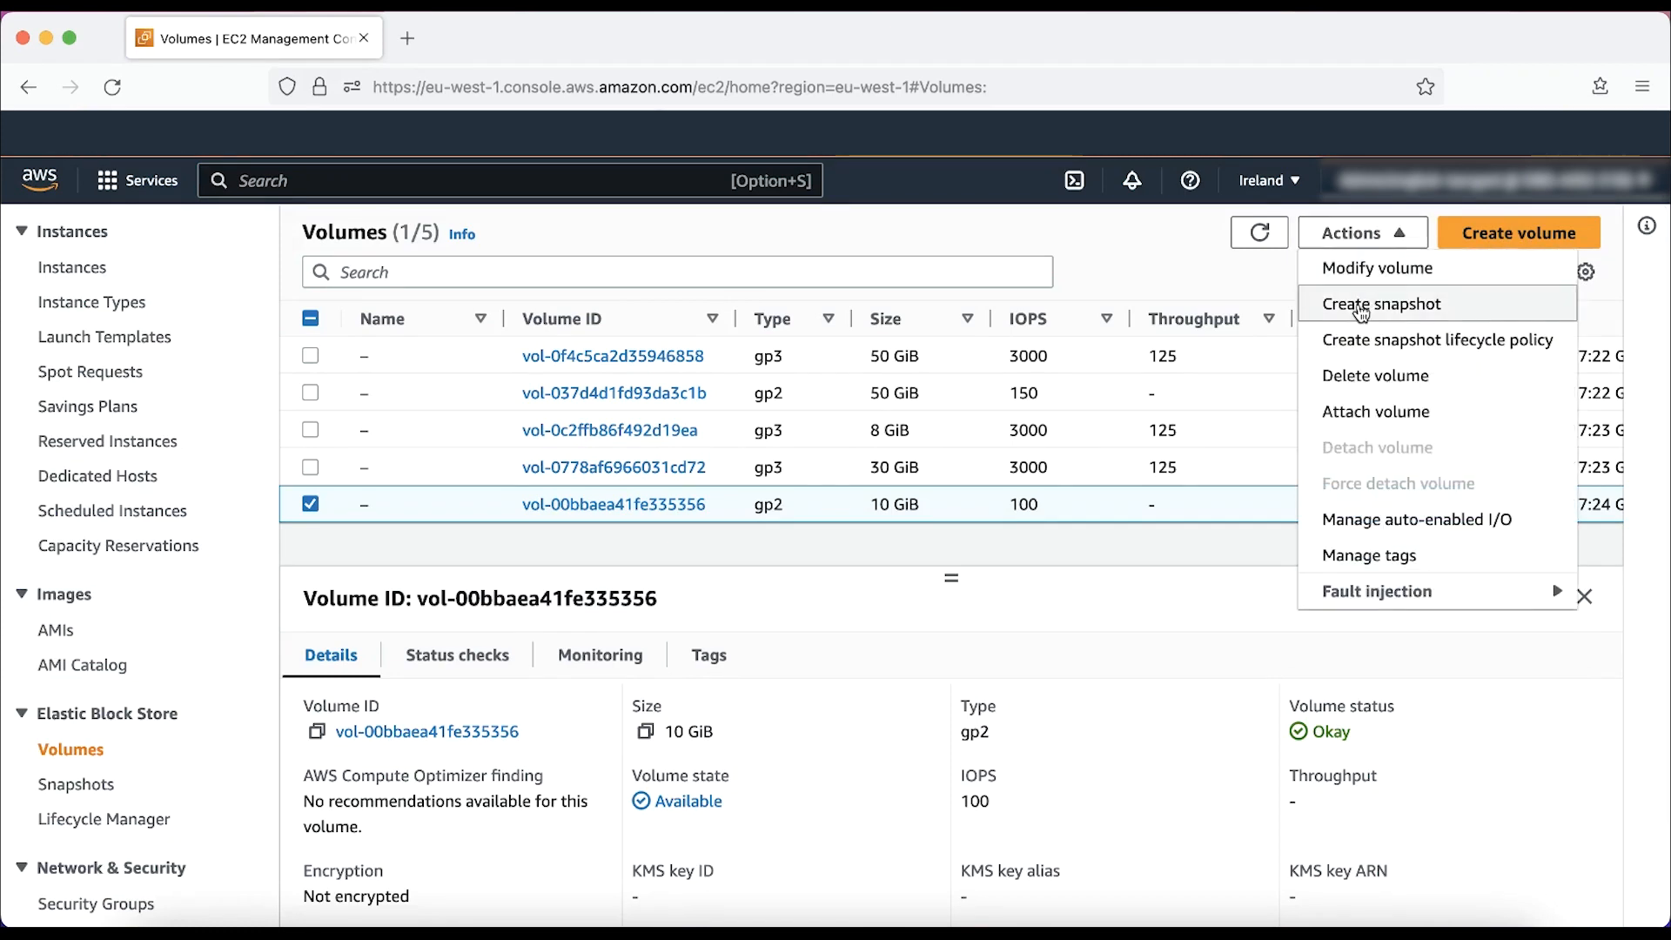
{"action": "left_click", "coordinate": [1382, 303]}
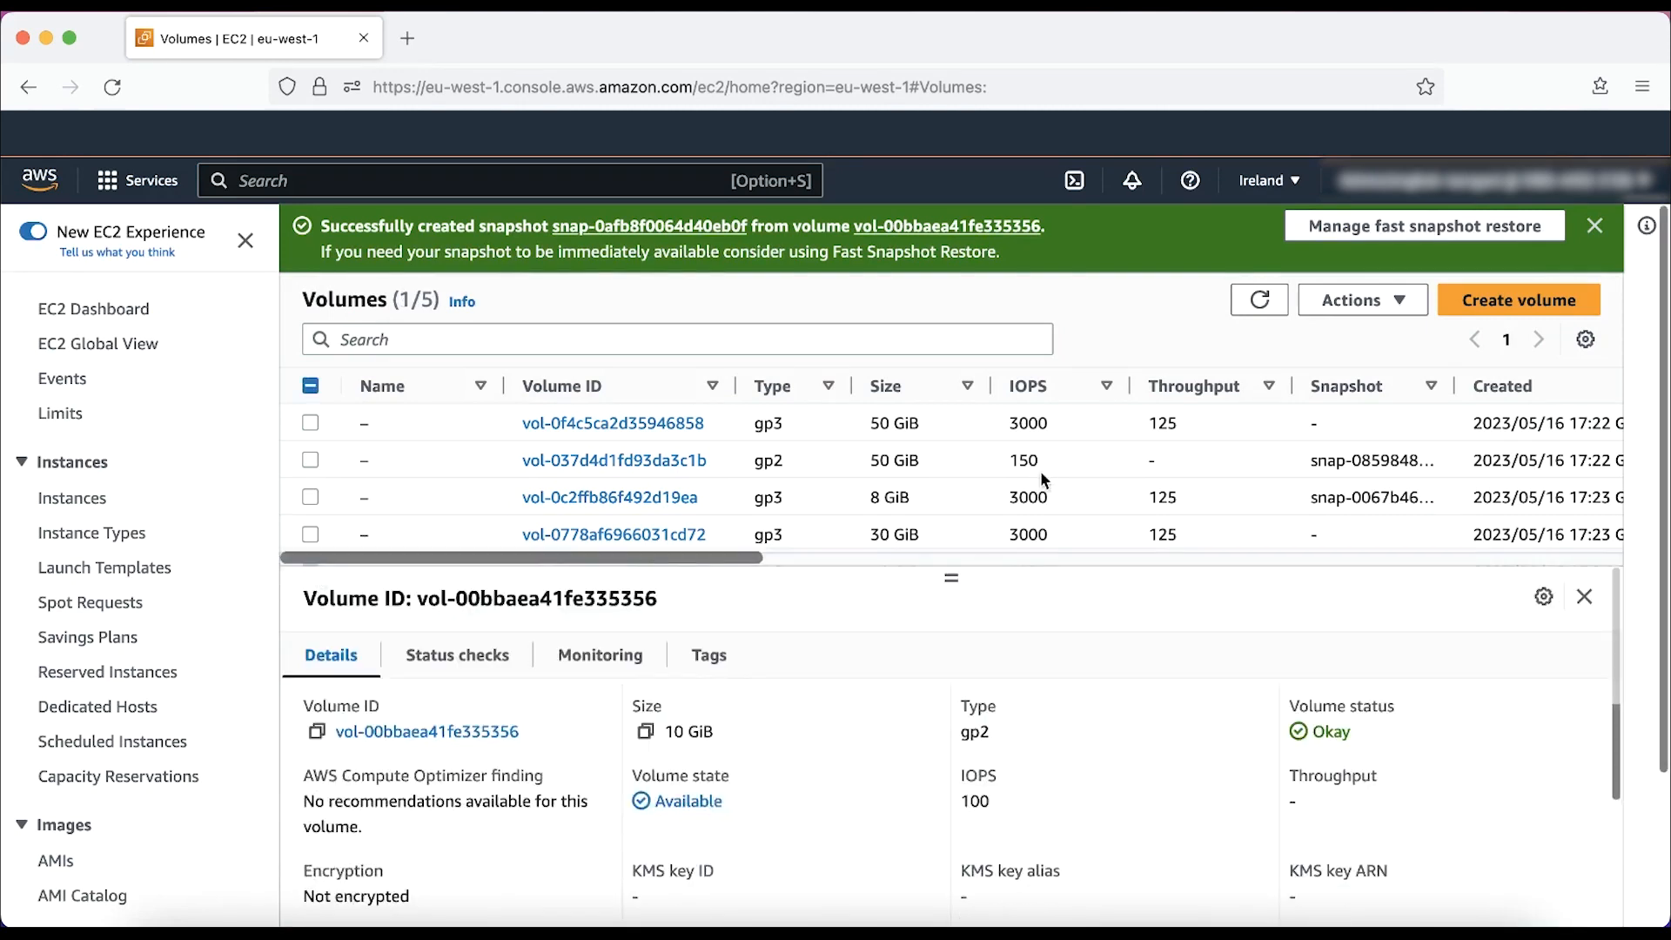
Permanently delete volume vol-00bbaea41fe335356 and confirm the deletion
{"action": "left_click", "coordinate": [1362, 299]}
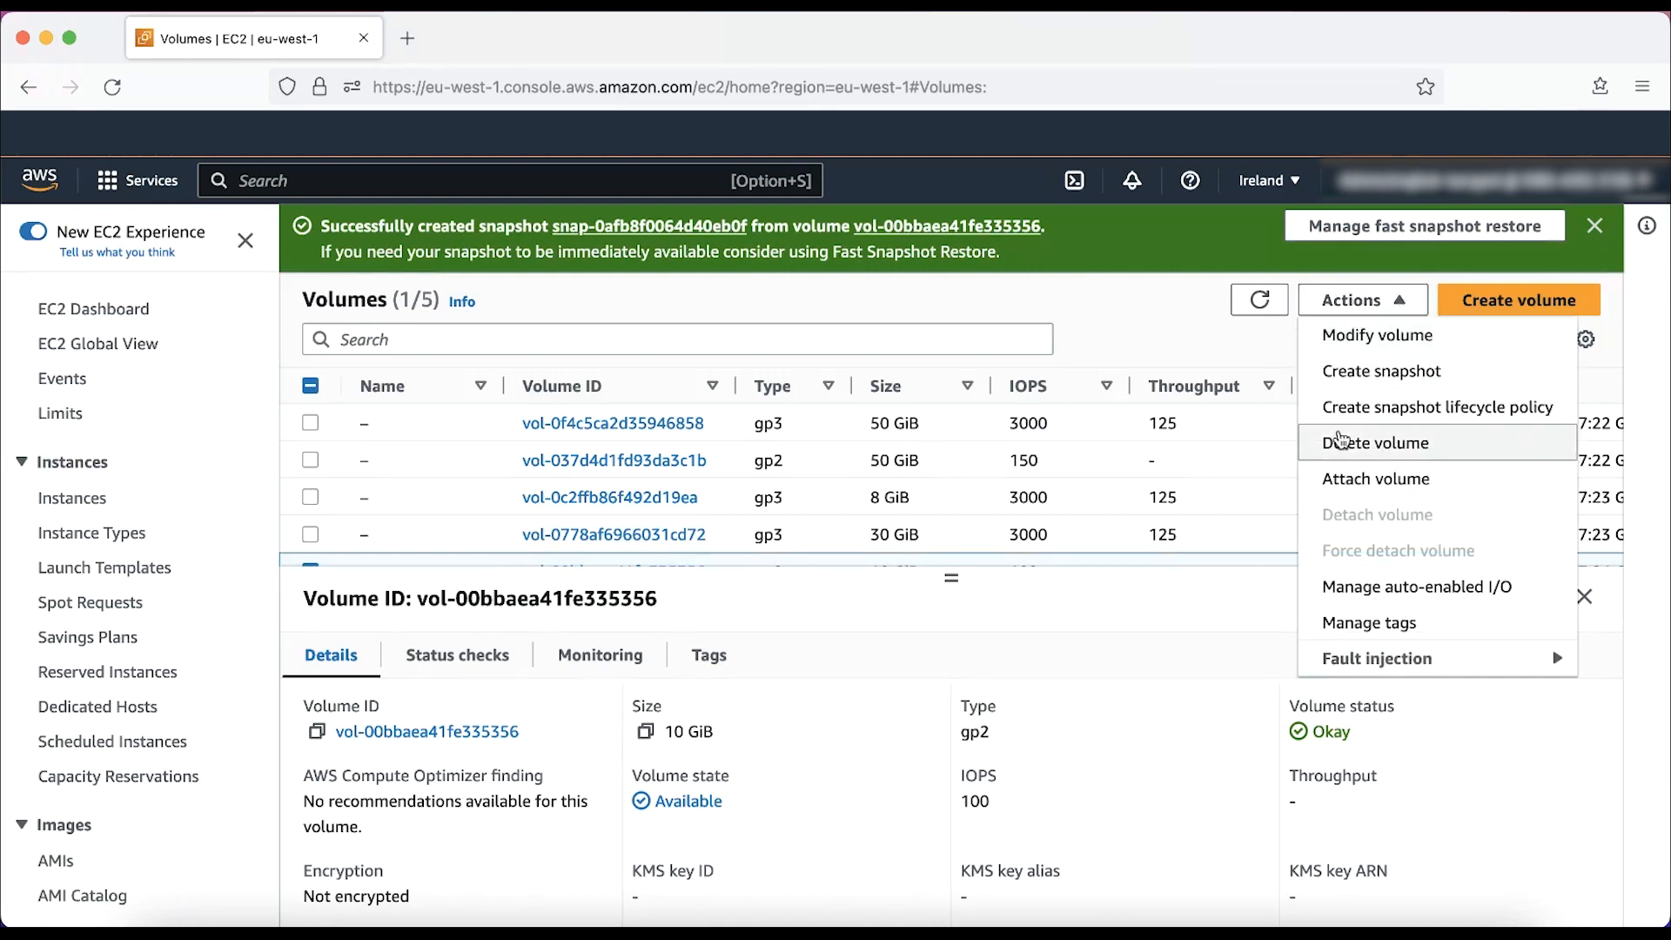
{"action": "left_click", "coordinate": [1375, 442]}
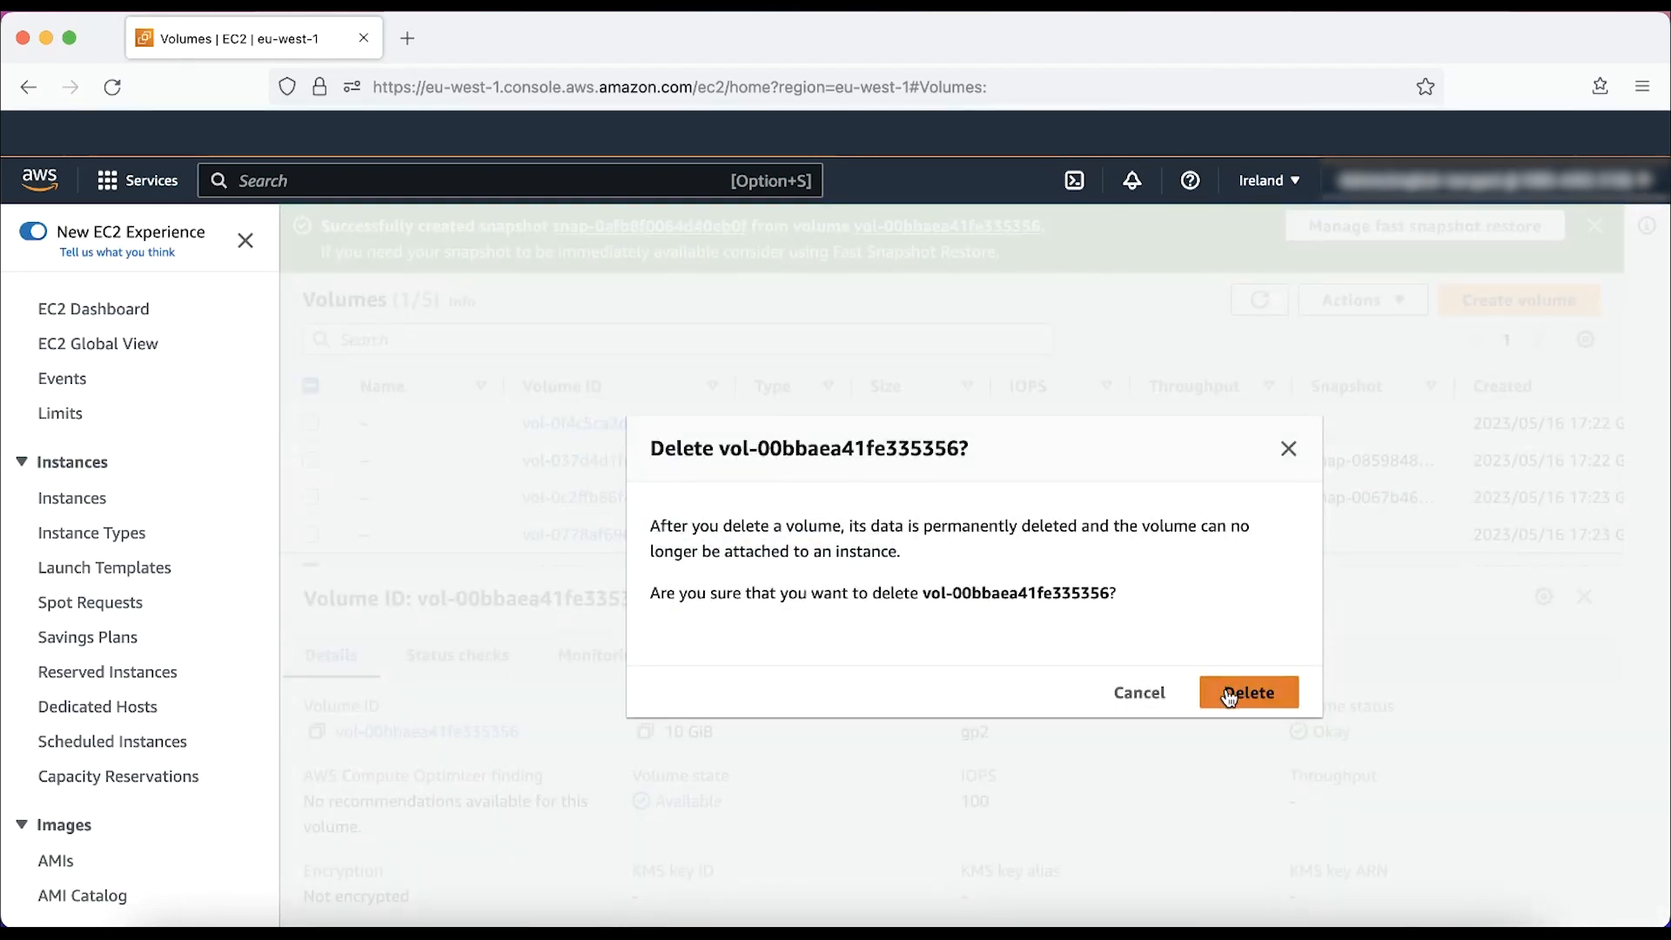
{"action": "left_click", "coordinate": [1248, 691]}
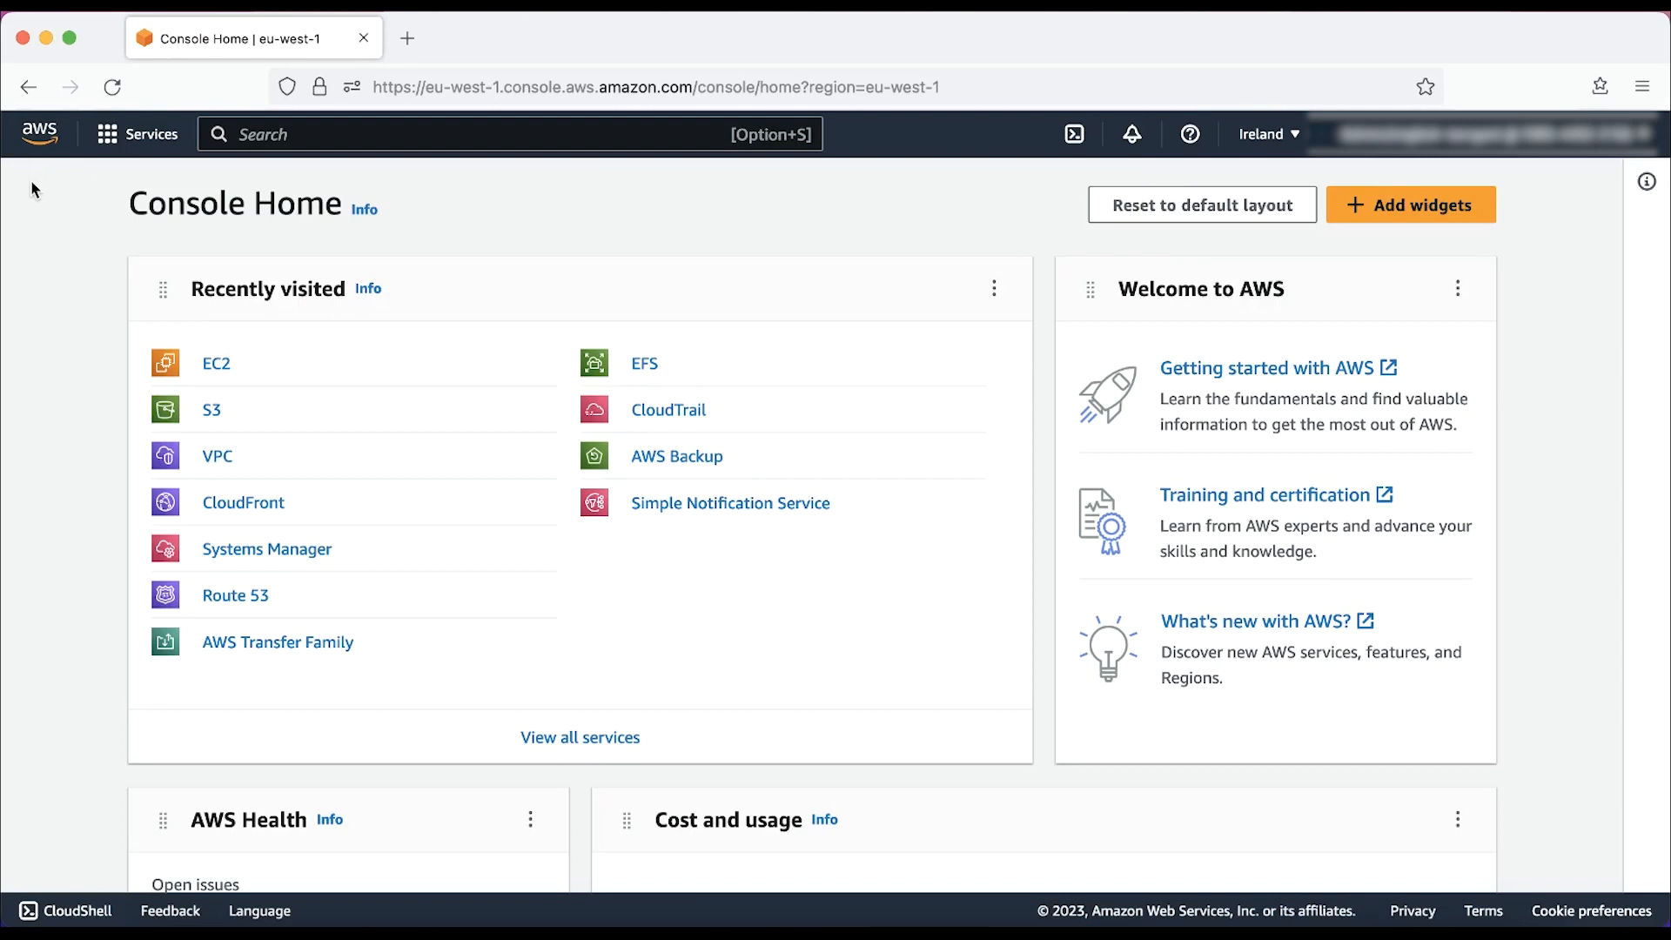
{"action": "mouse_move", "coordinate": [186, 165]}
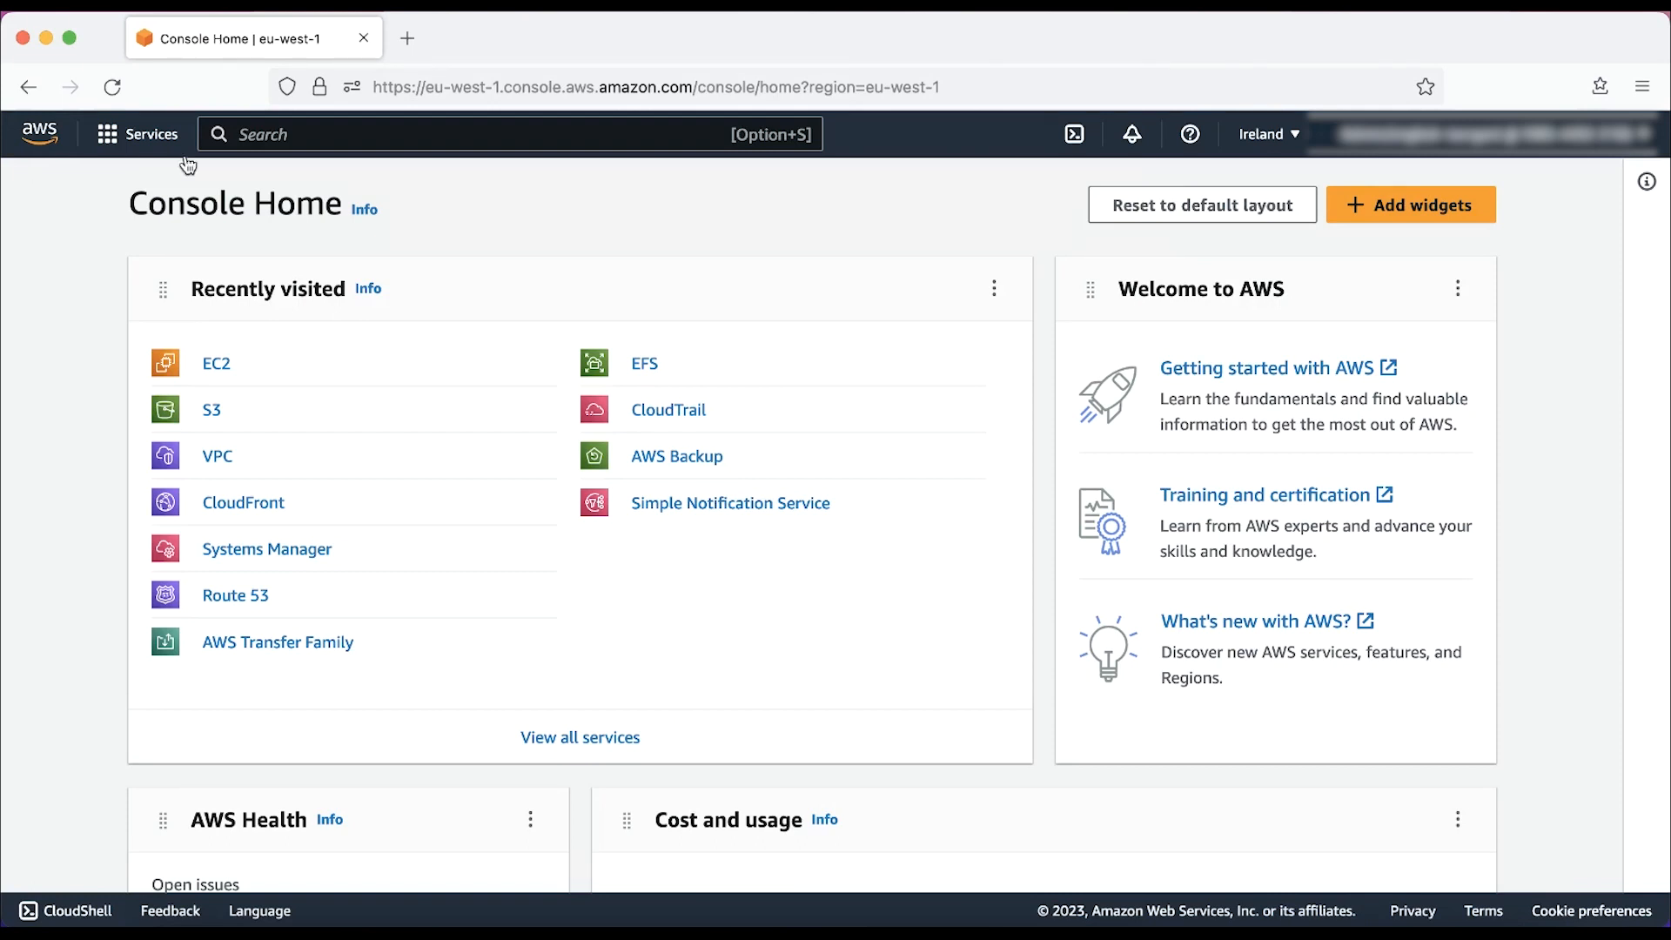
Show the EC2 Snapshots list with the two 10 GiB snapshots
{"action": "left_click", "coordinate": [216, 362]}
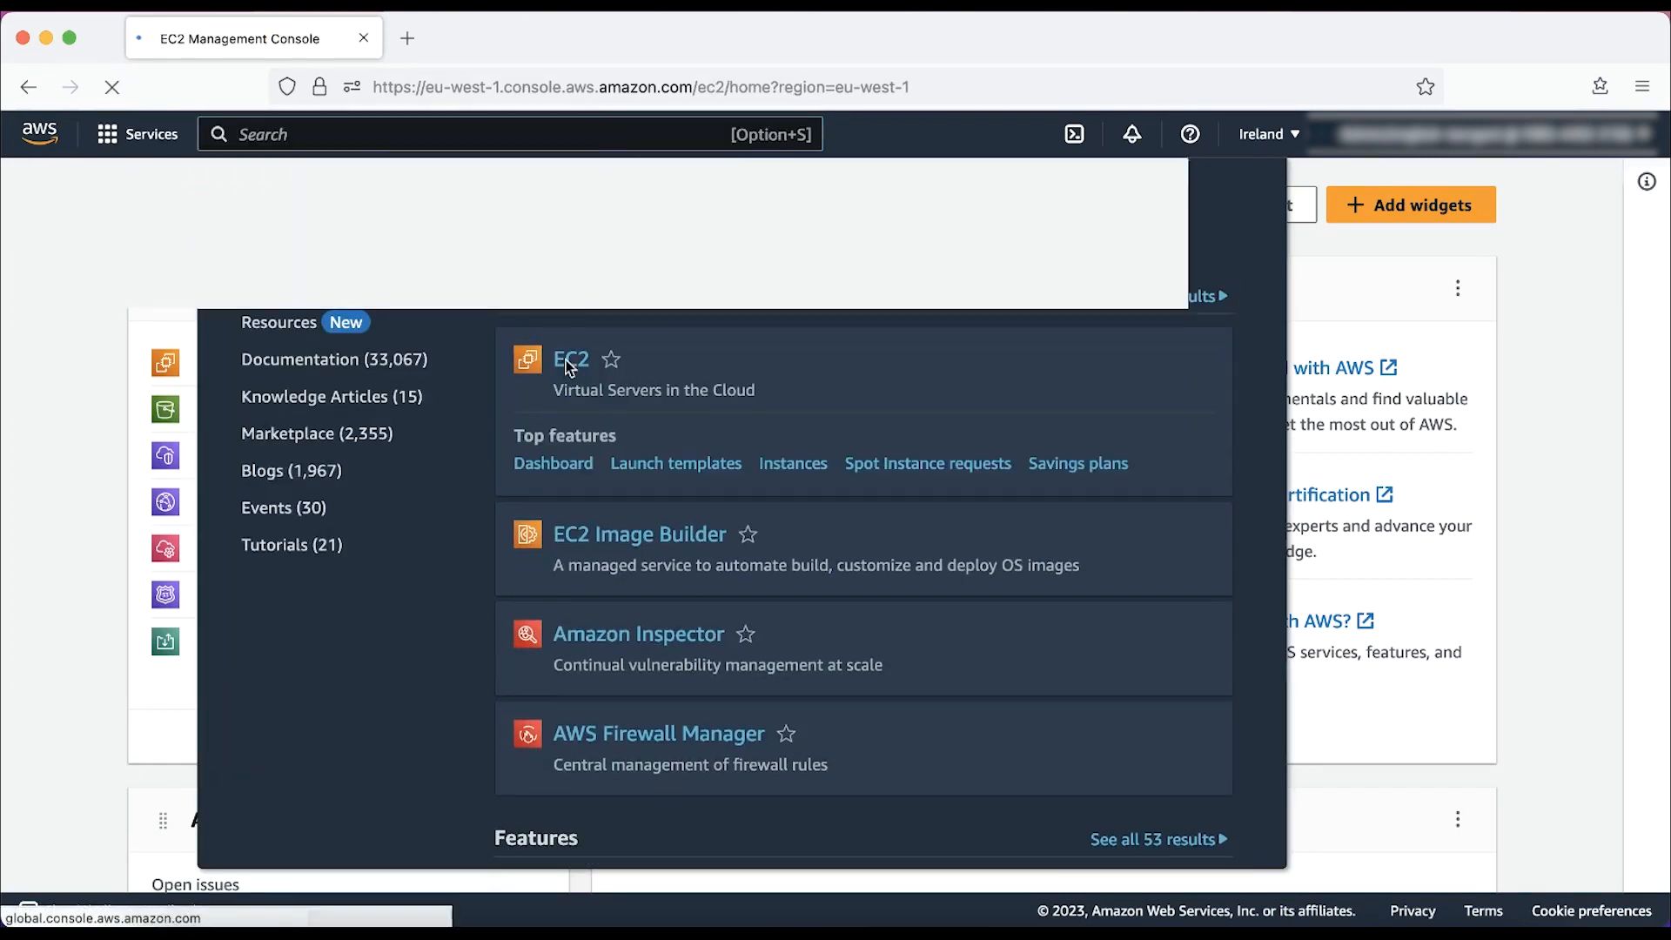
{"action": "left_click", "coordinate": [571, 358]}
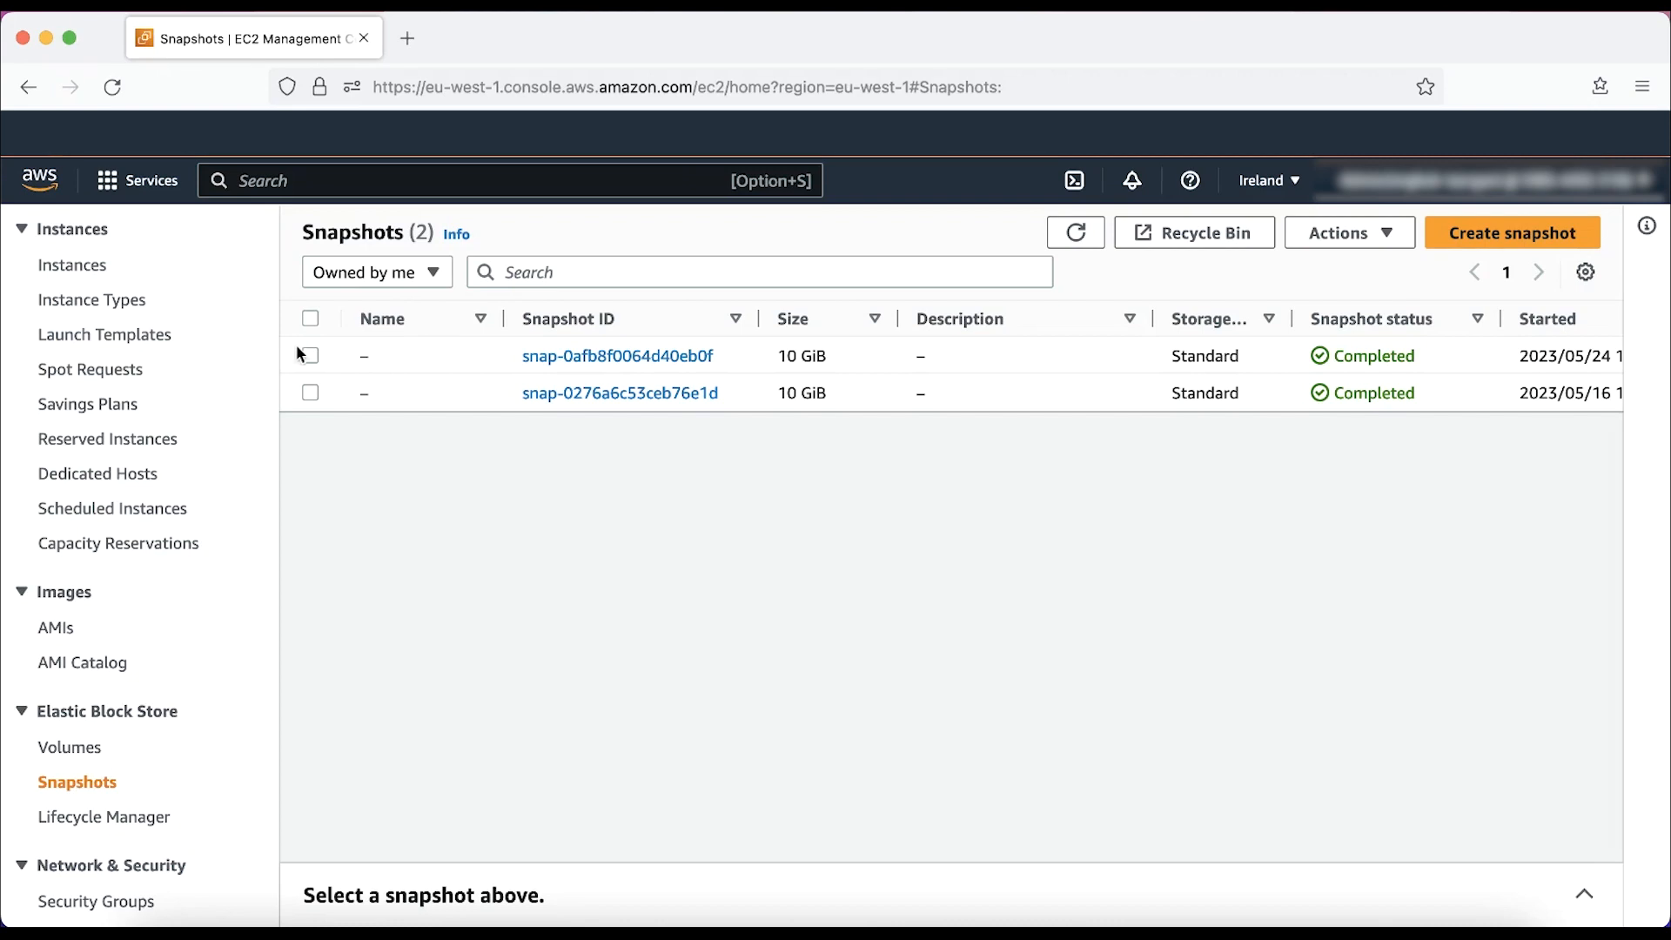
Delete snapshot snap-0afb8f0064d40eb0f and confirm, leaving one snapshot
{"action": "left_click", "coordinate": [309, 355]}
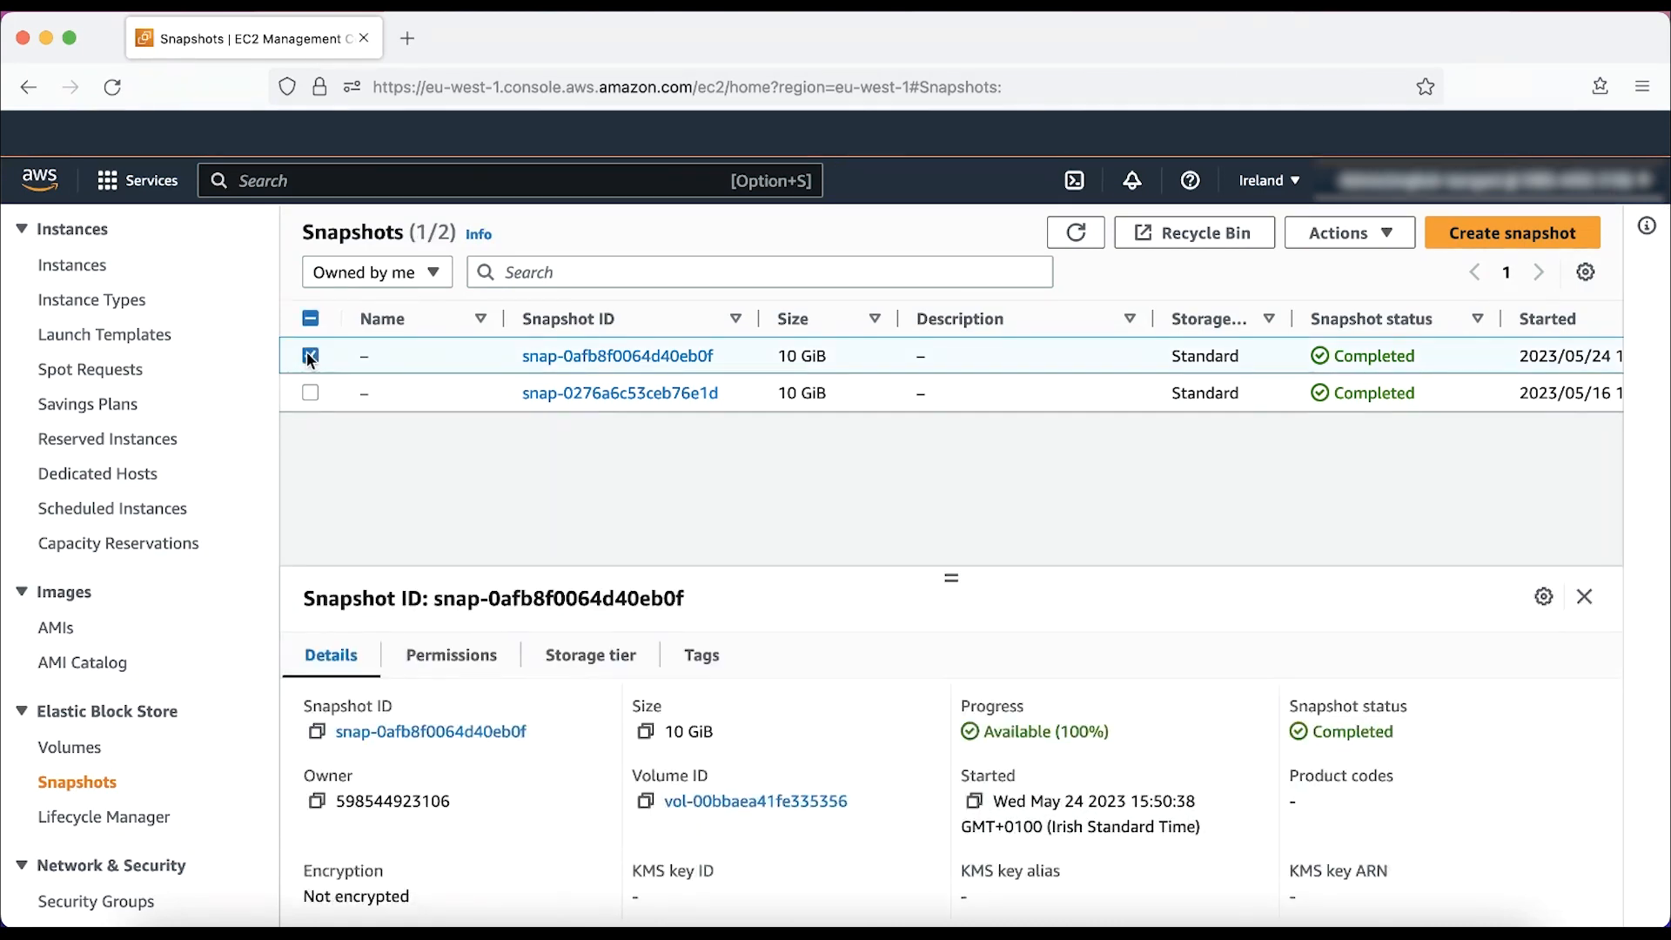
{"action": "left_click", "coordinate": [1348, 232]}
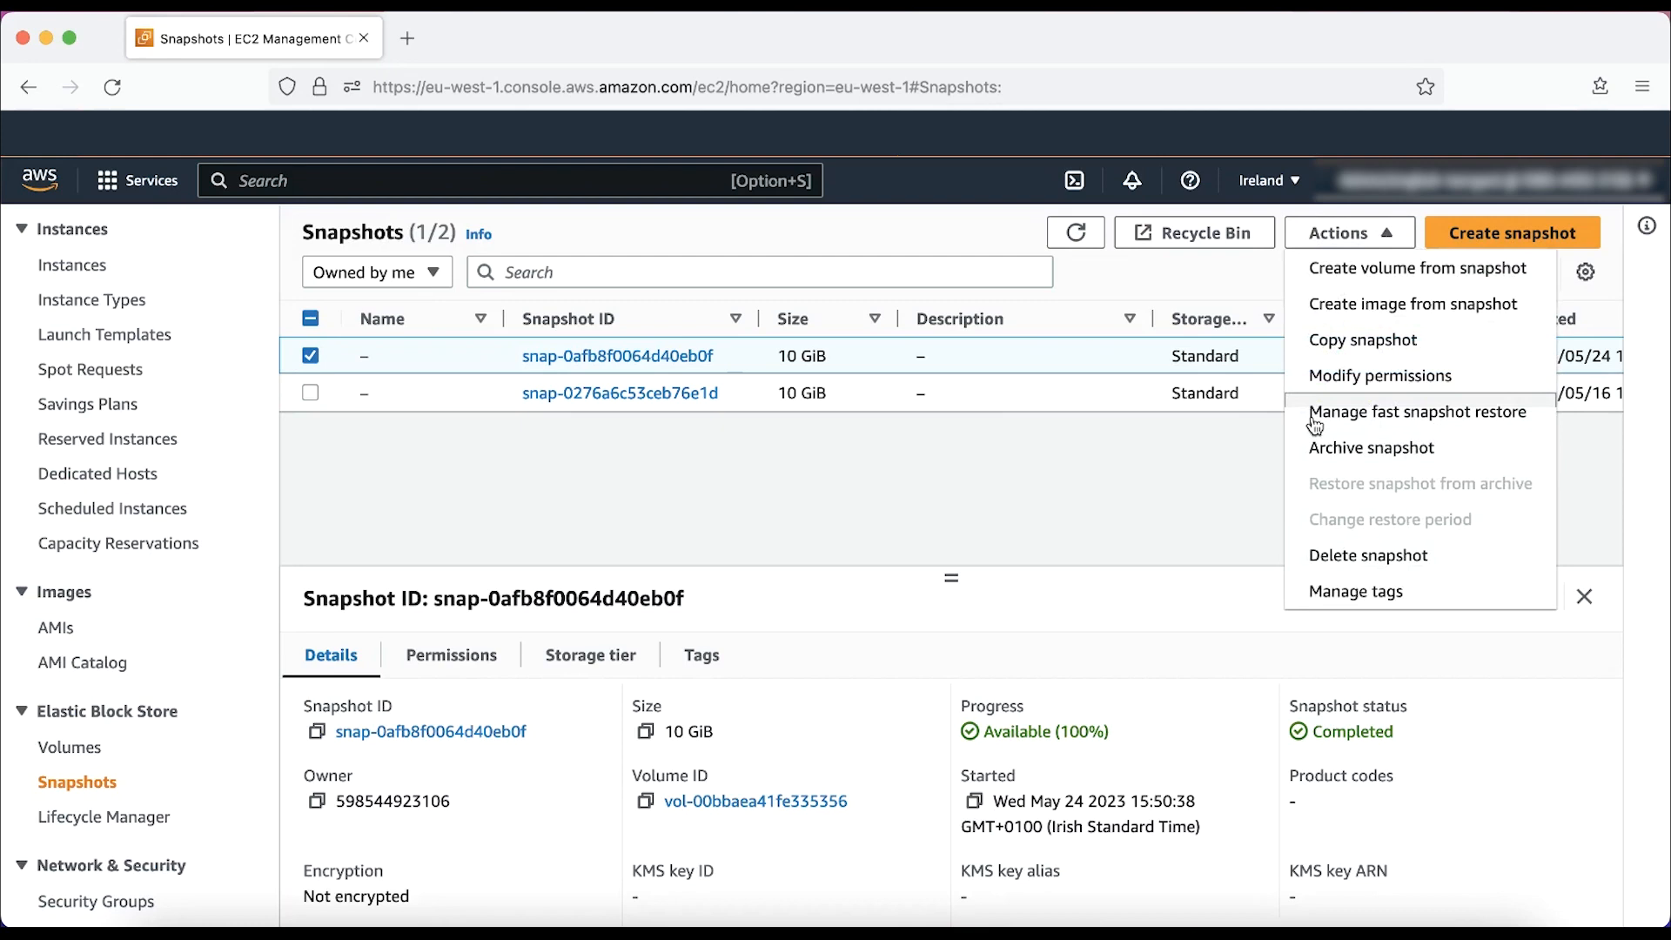
{"action": "left_click", "coordinate": [1369, 556]}
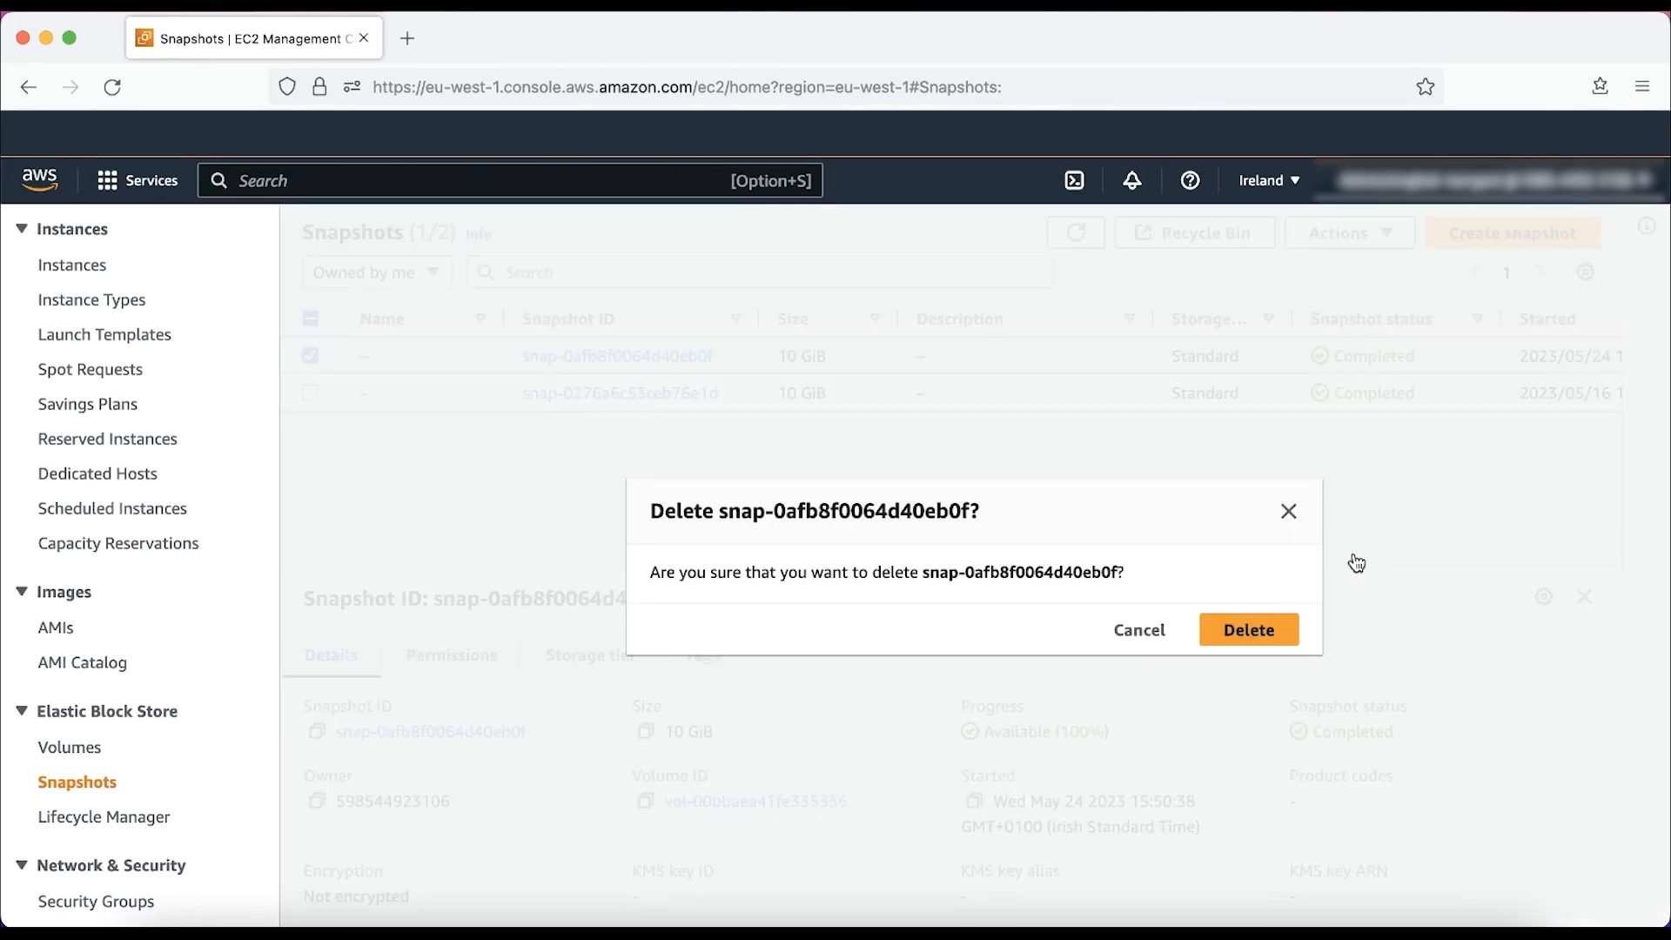
{"action": "left_click", "coordinate": [1246, 628]}
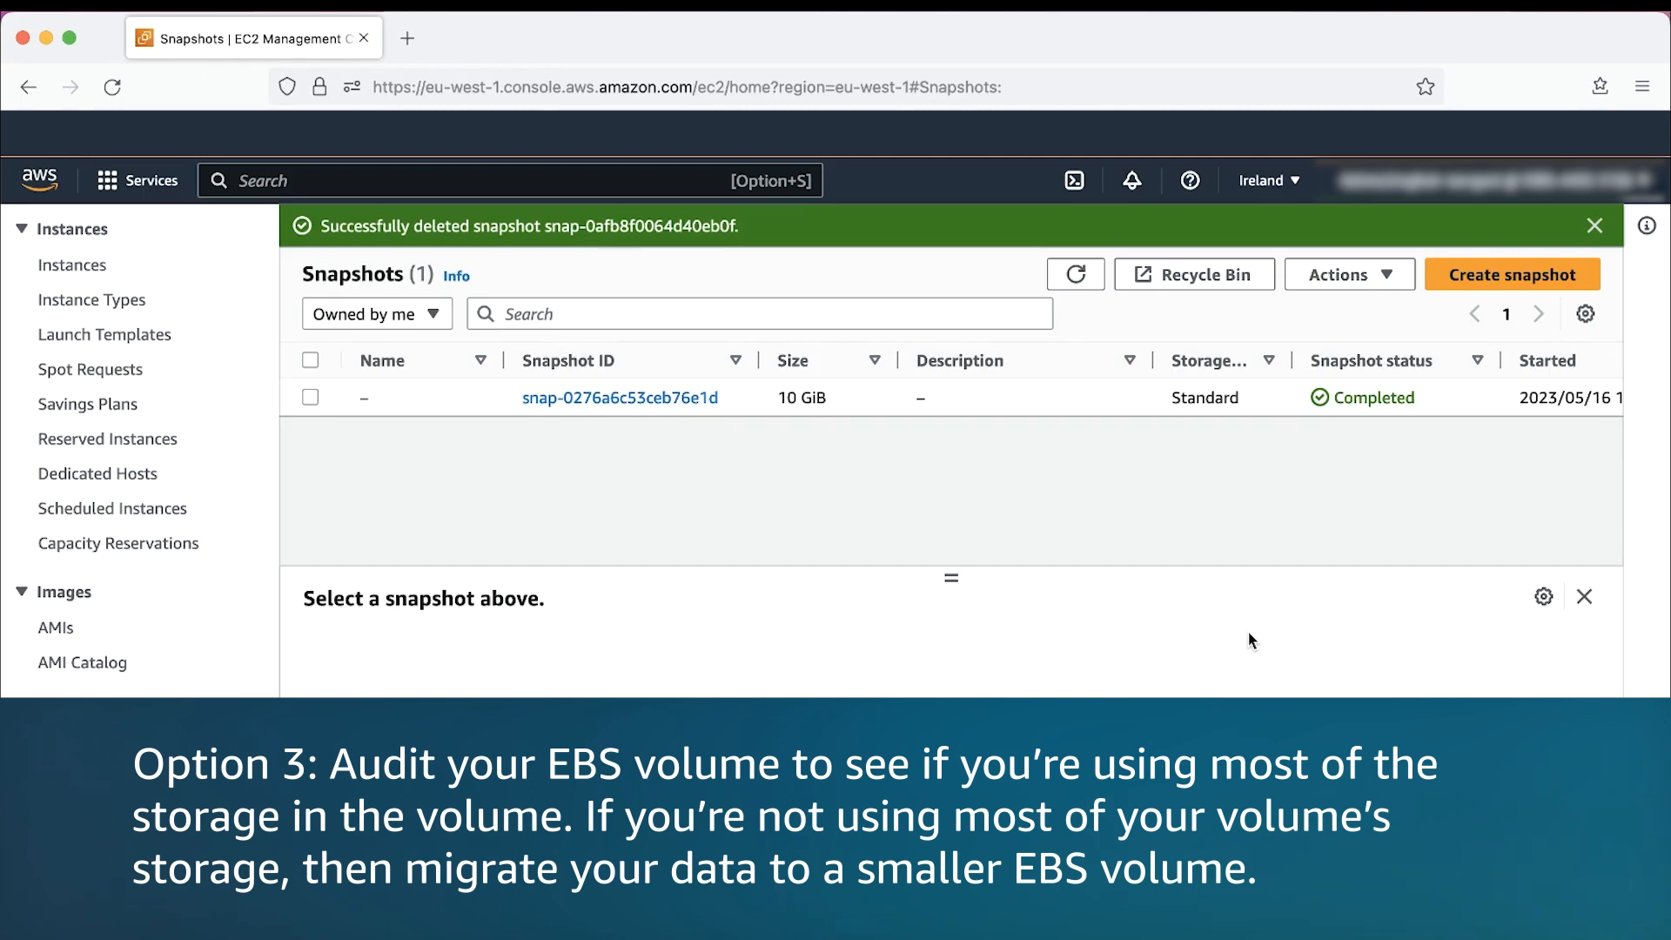
Connect to LinuxInstance in a browser terminal via EC2 Instance Connect
{"action": "left_click", "coordinate": [512, 38]}
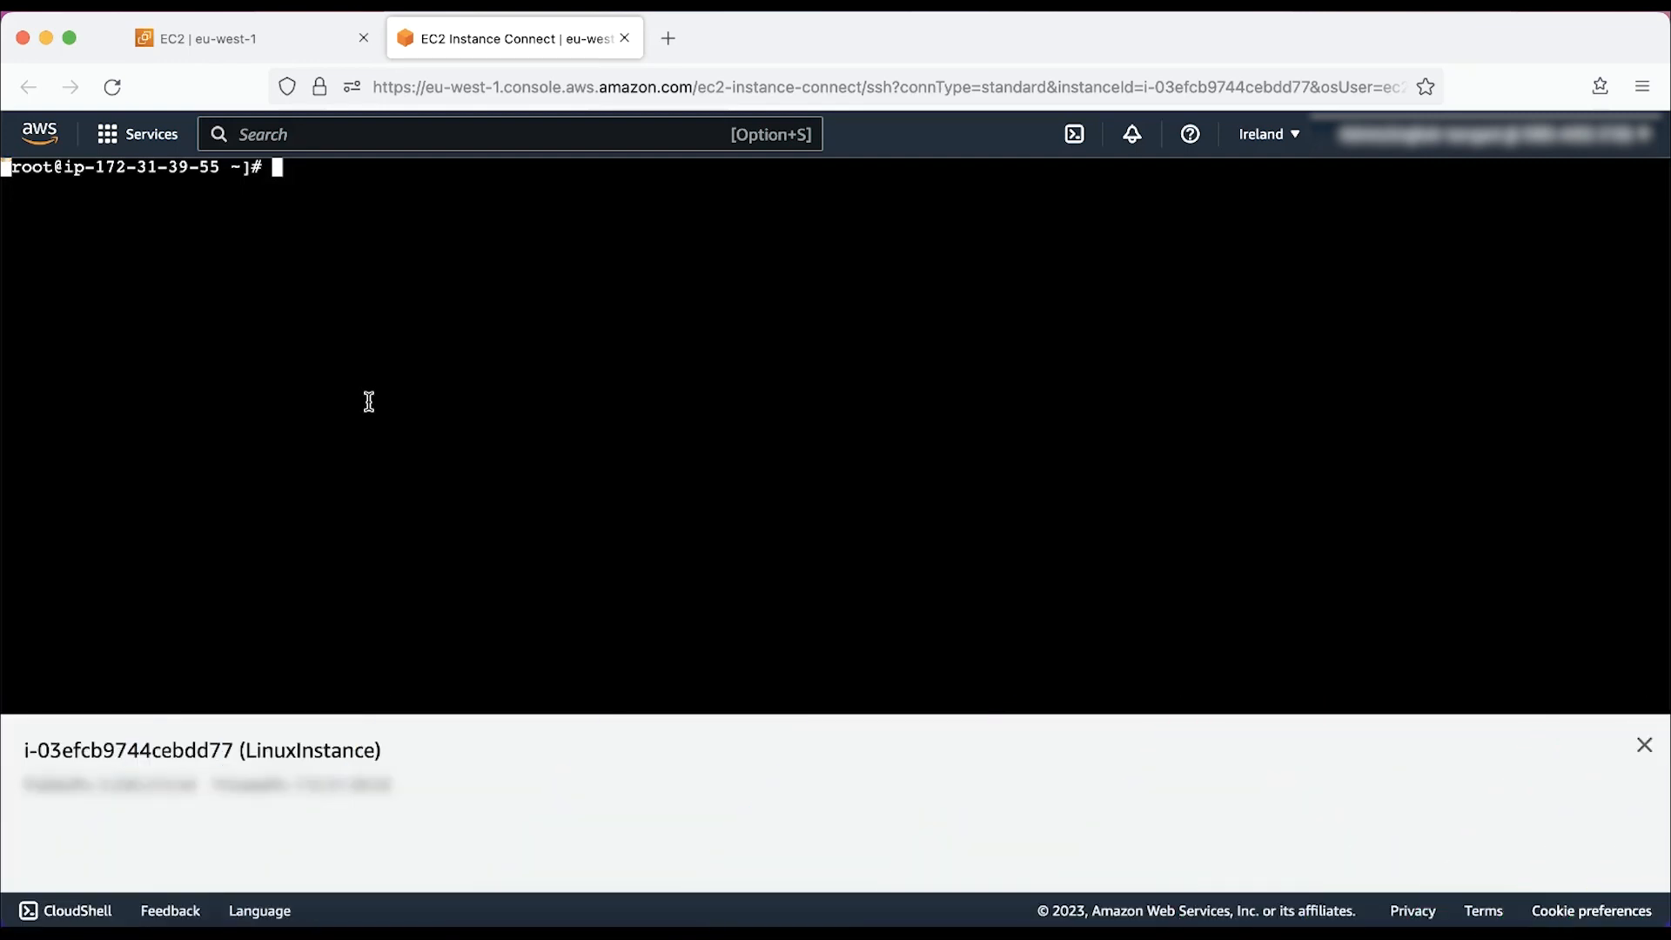
Run 'df -hT /dev/xvda1' showing 1.7G used of 8.0G, then close the terminal session
{"action": "type", "text": "df"}
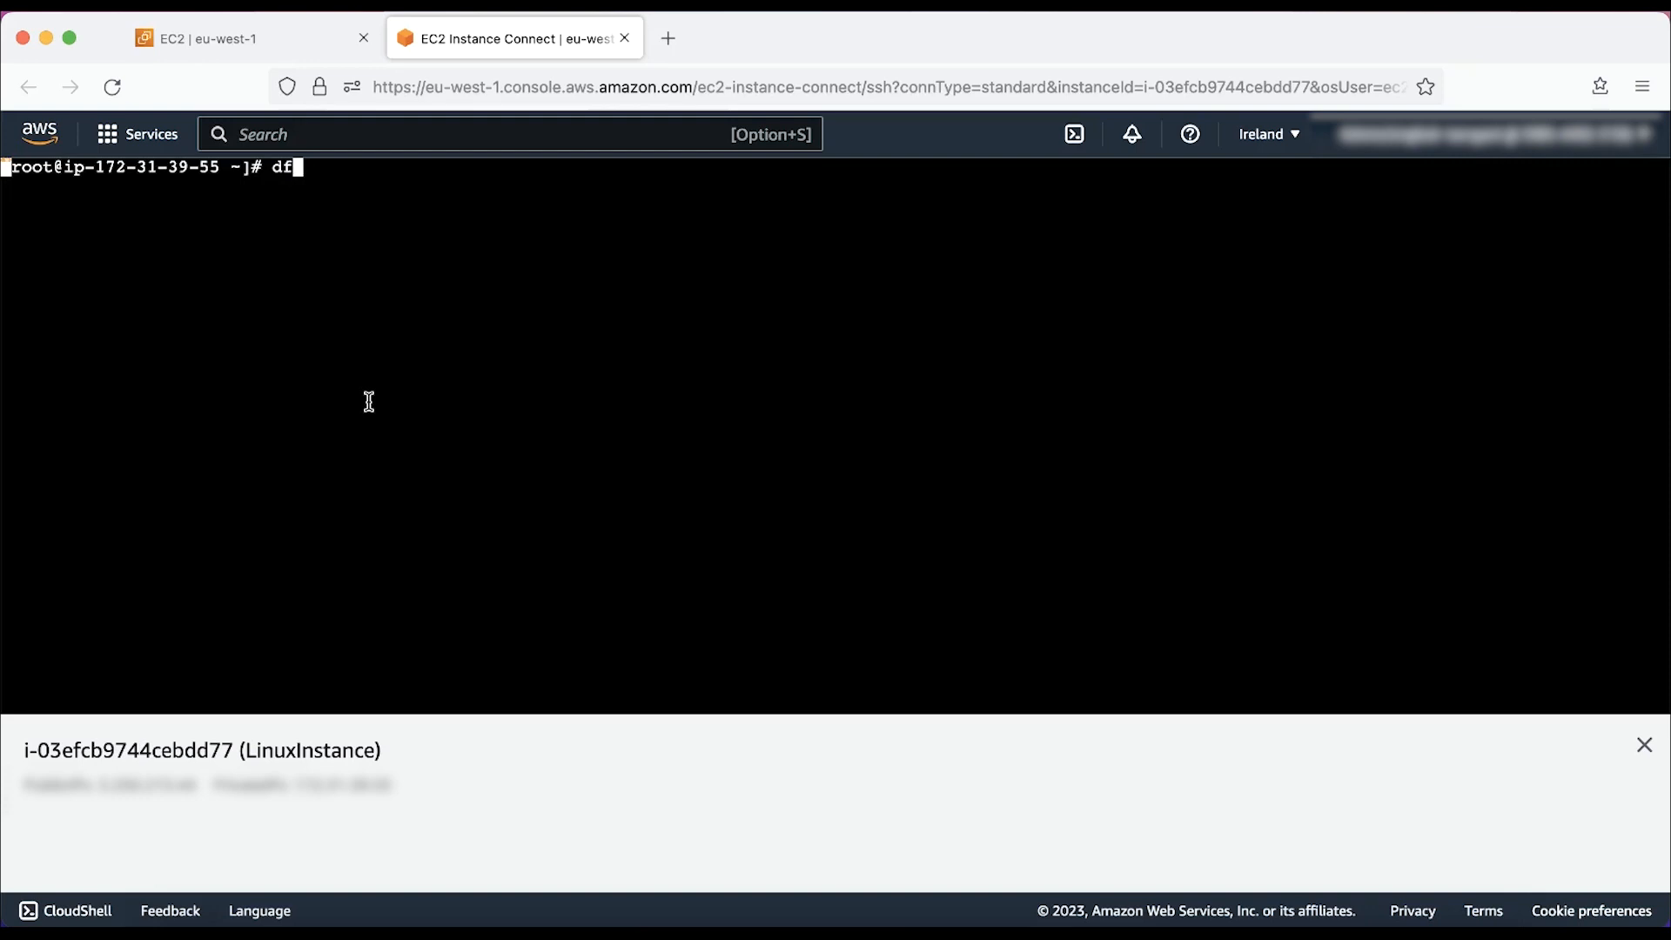
{"action": "type", "text": "-hT"}
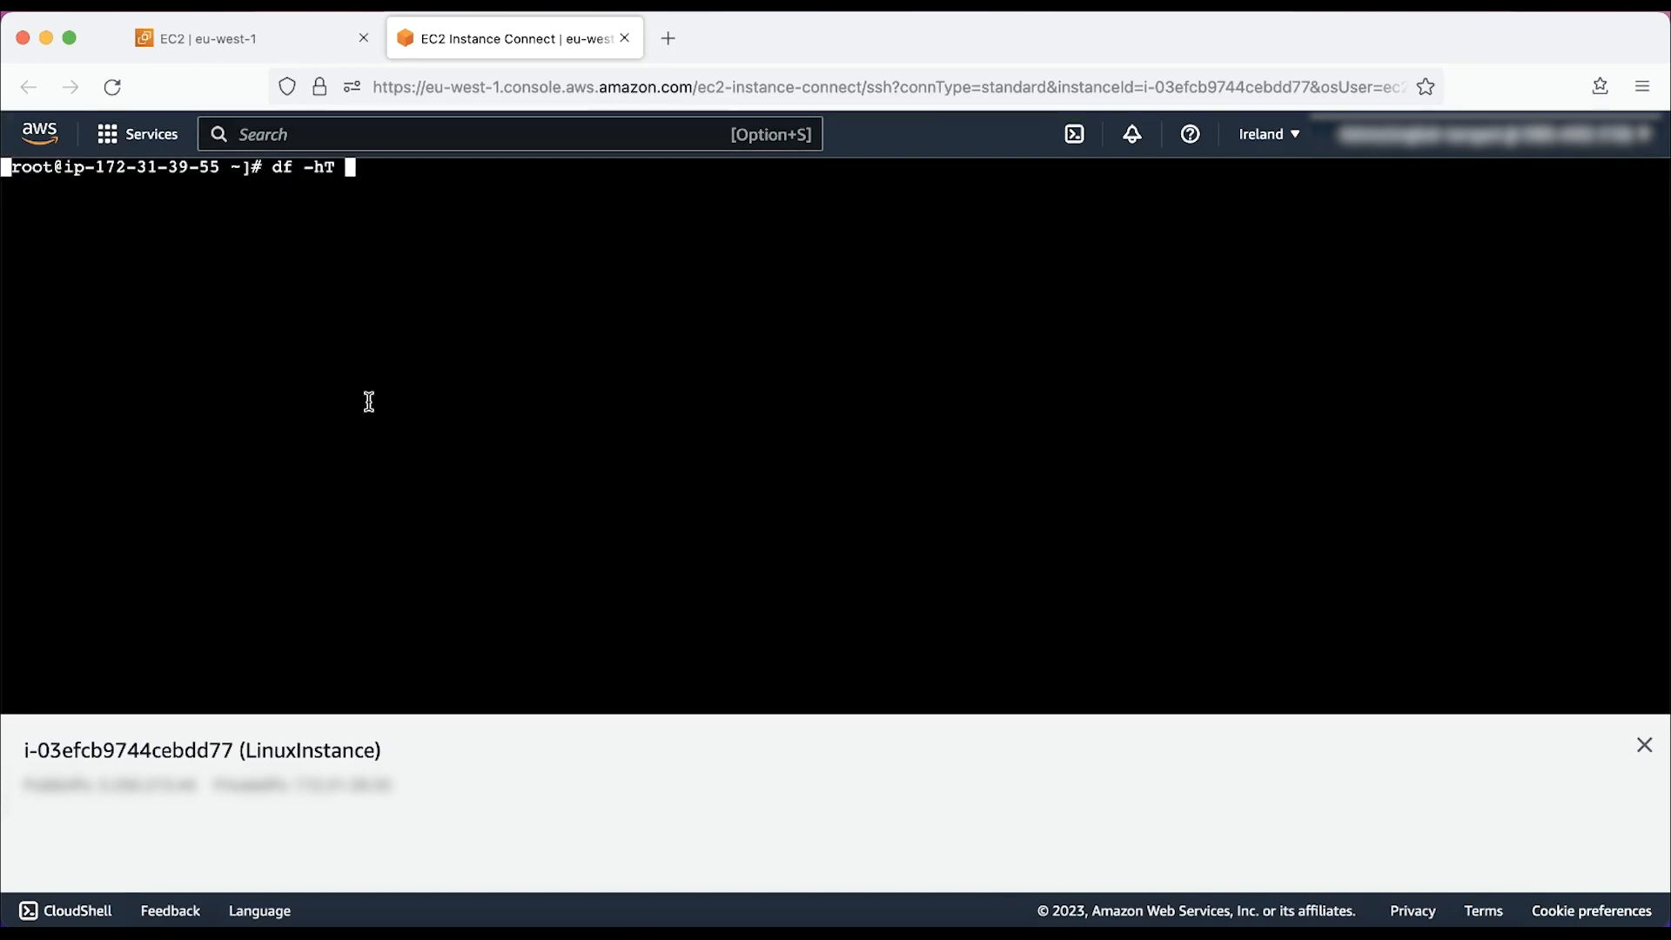
{"action": "type", "text": "/dev/xvda1"}
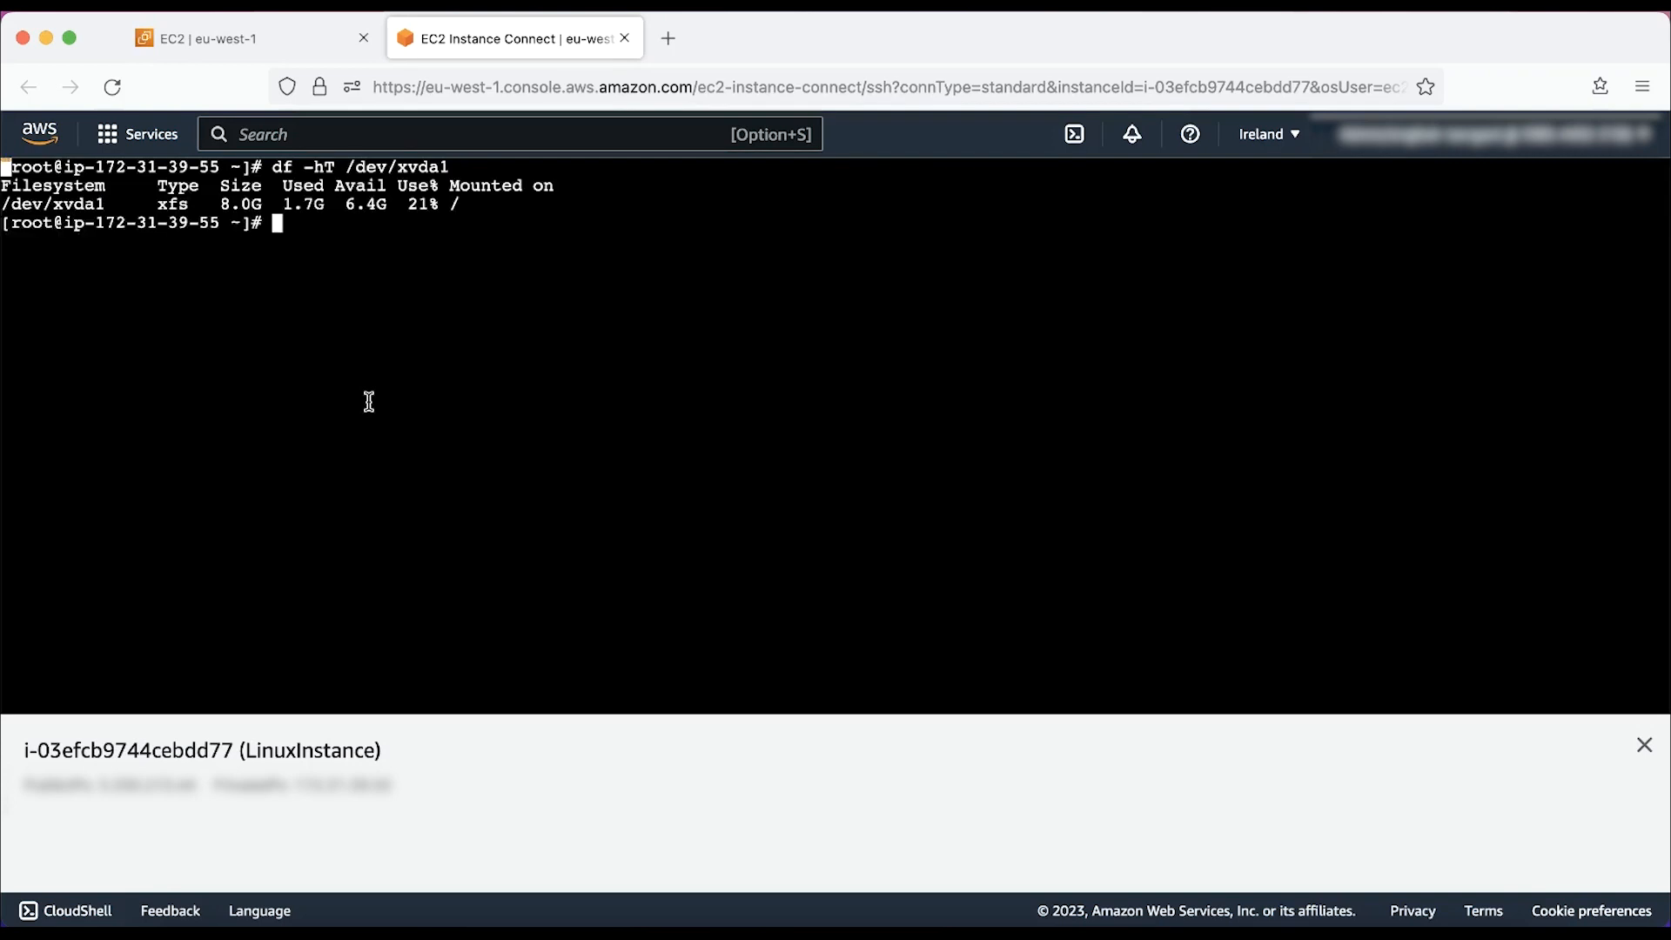
{"action": "mouse_move", "coordinate": [488, 479]}
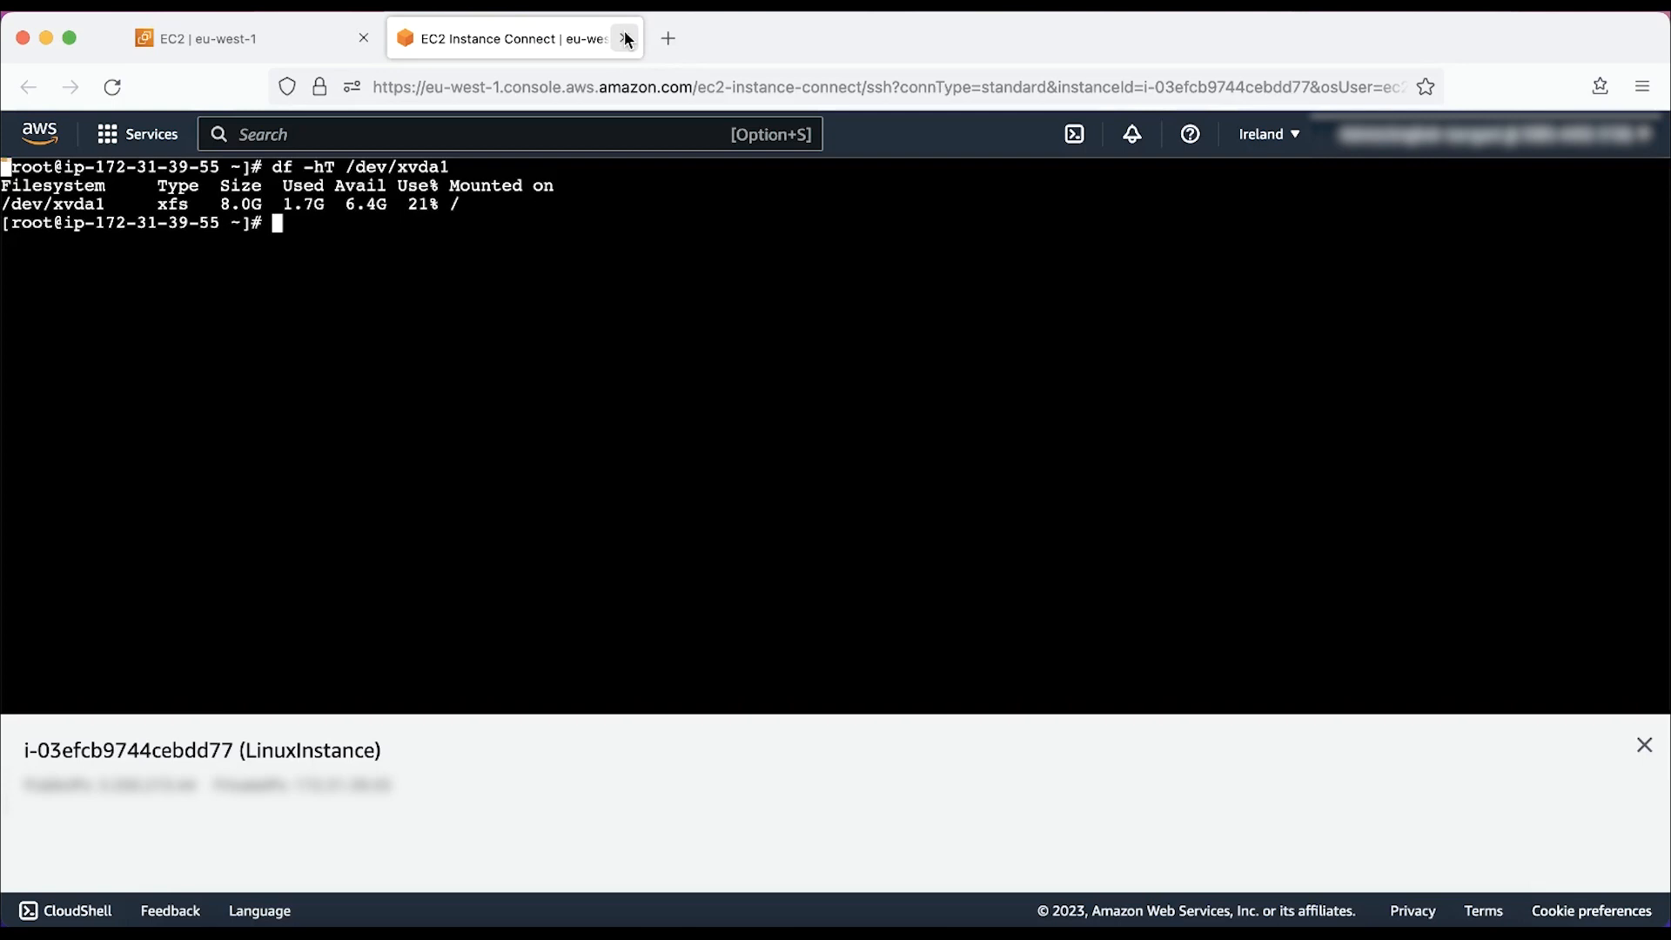
{"action": "left_click", "coordinate": [627, 38]}
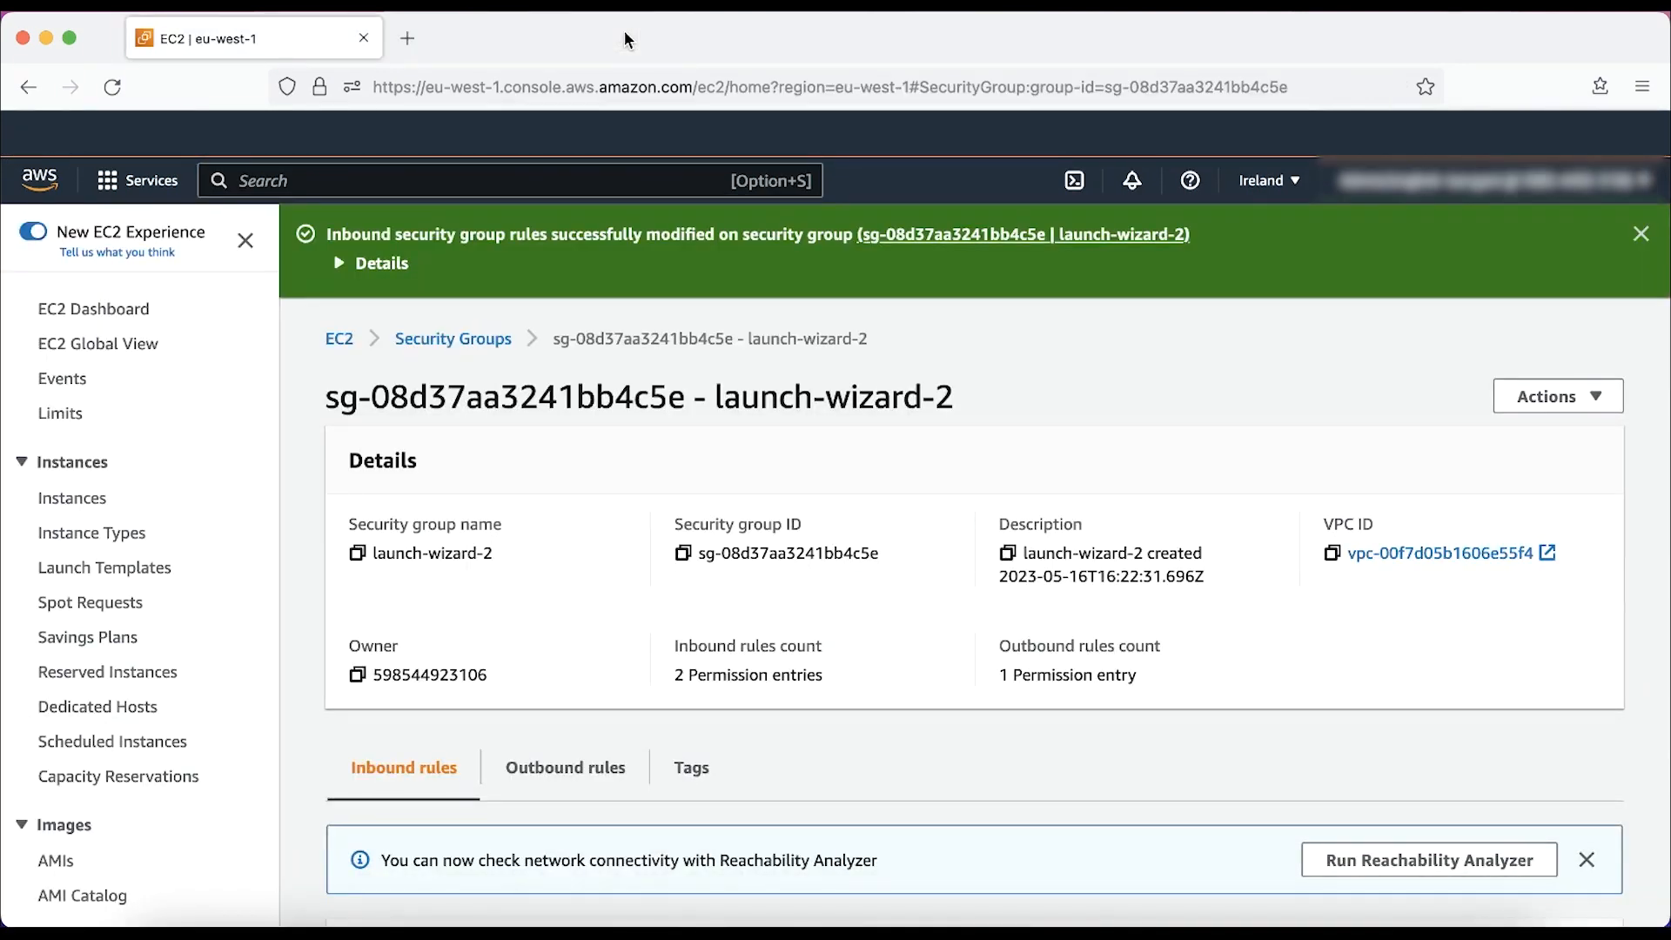